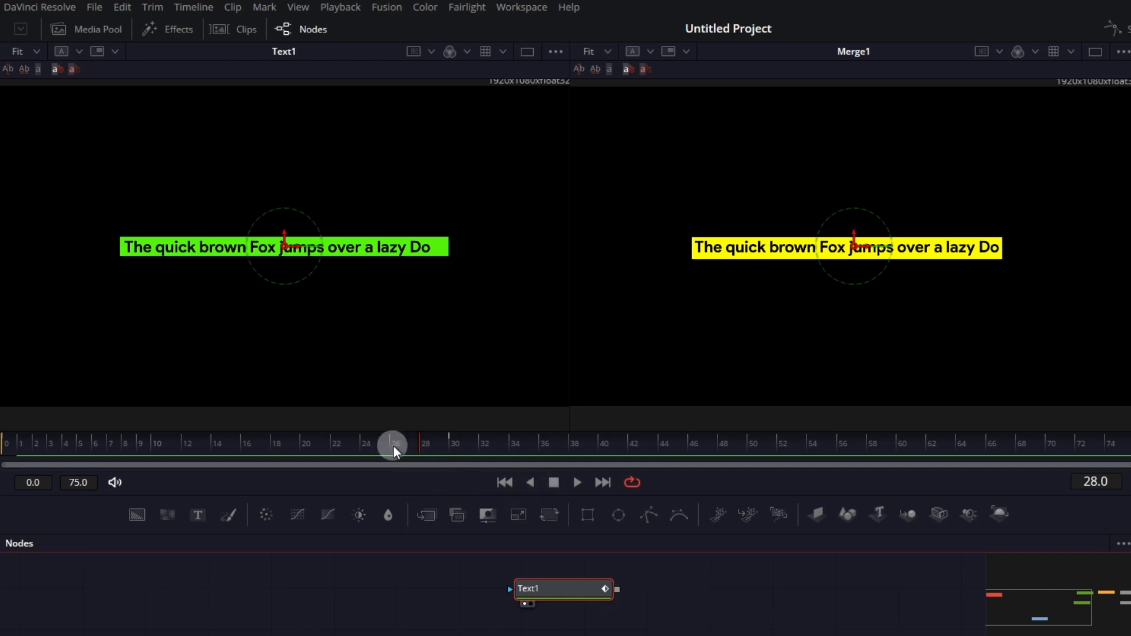
Preview the write-on, place the MotionEpic TextBOX title after the Fusion clip, and show its settings
drag(393, 446, 202, 463)
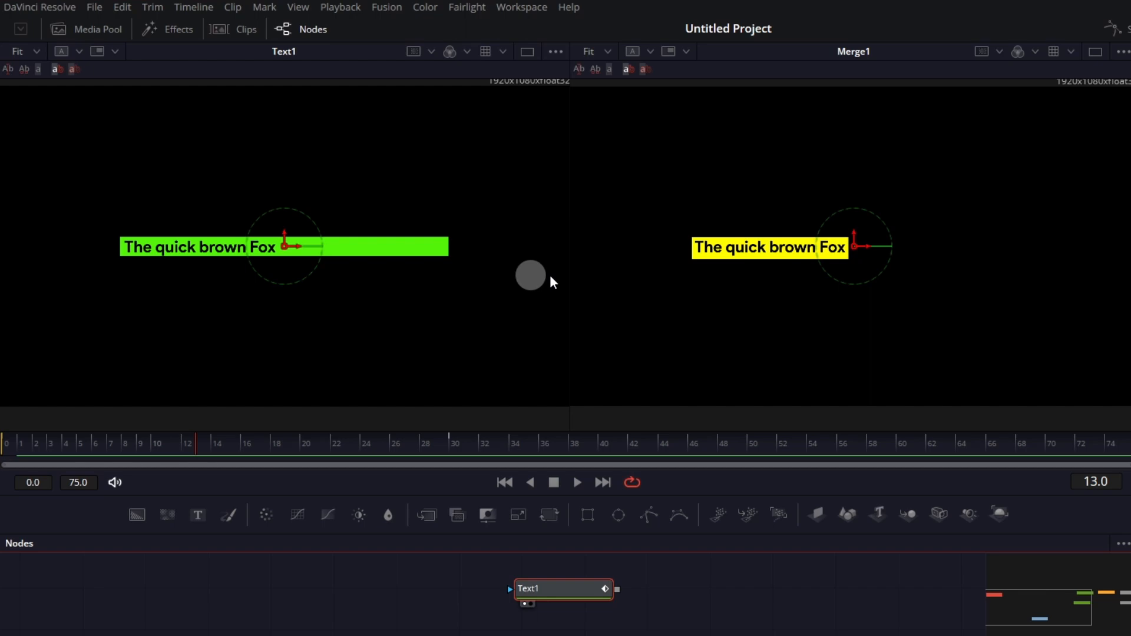
drag(454, 444, 132, 444)
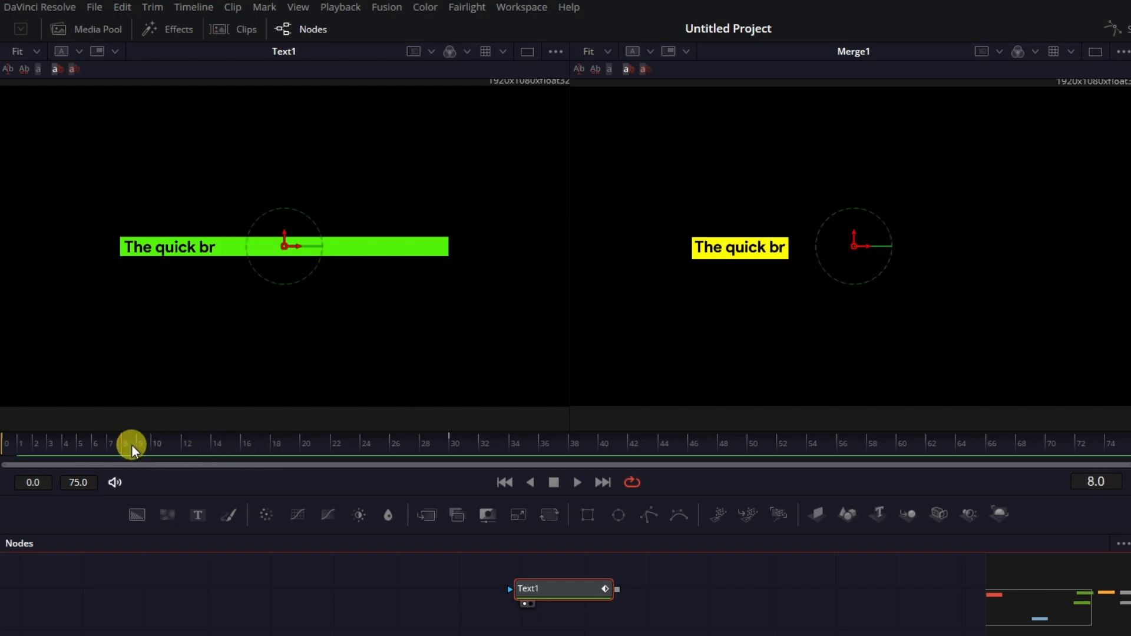
drag(132, 442, 277, 440)
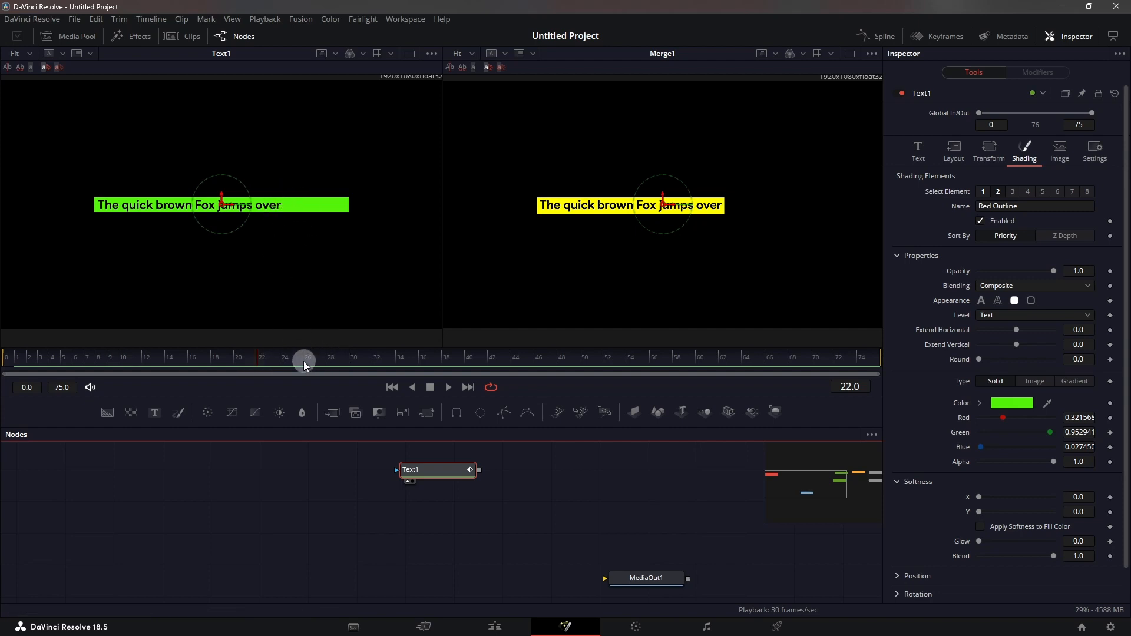
drag(303, 361, 219, 370)
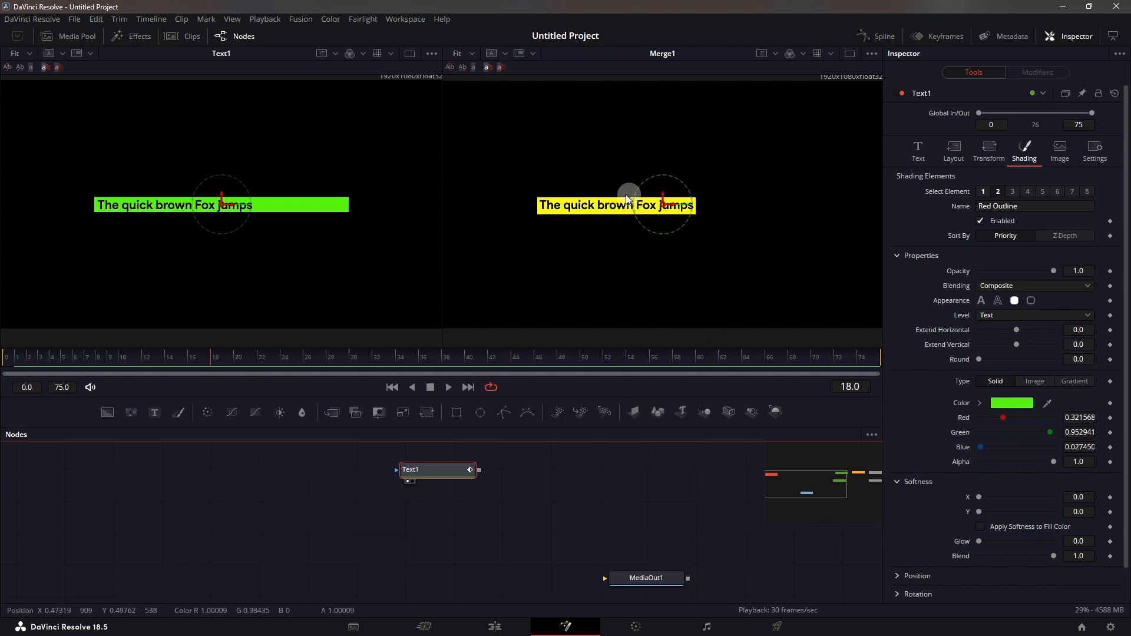
drag(627, 198, 546, 204)
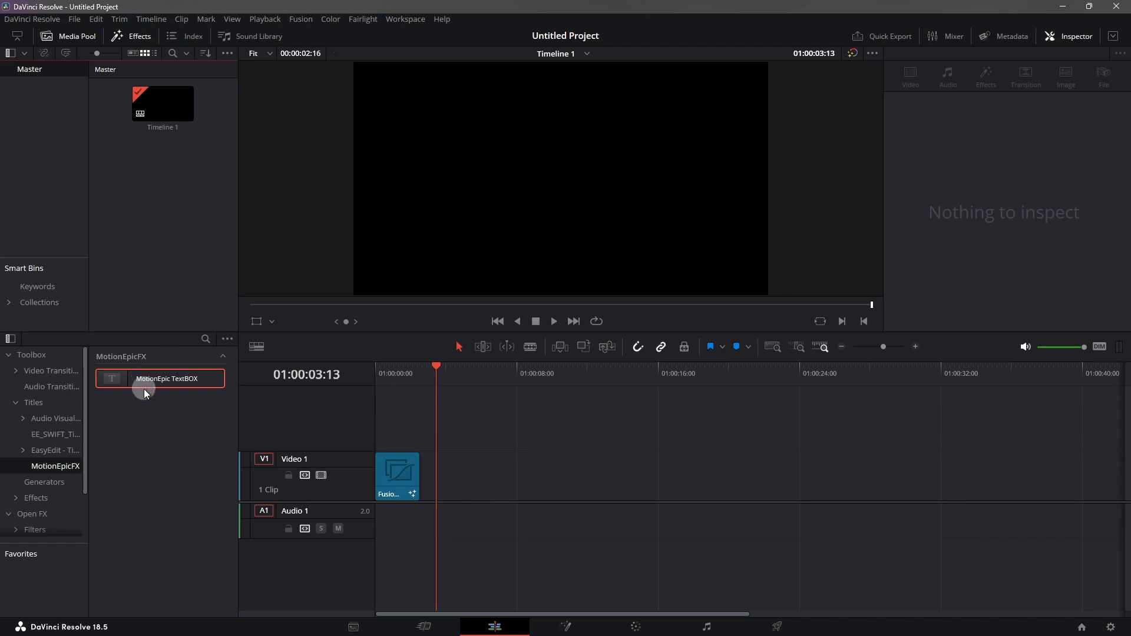
mouse_move(149, 393)
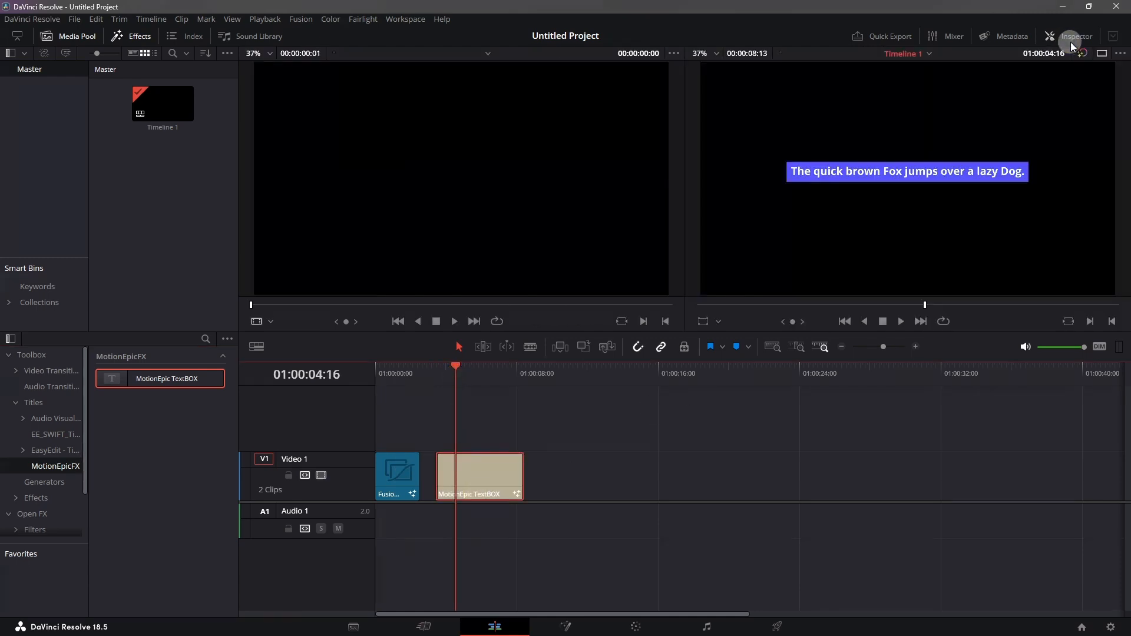
click(1076, 36)
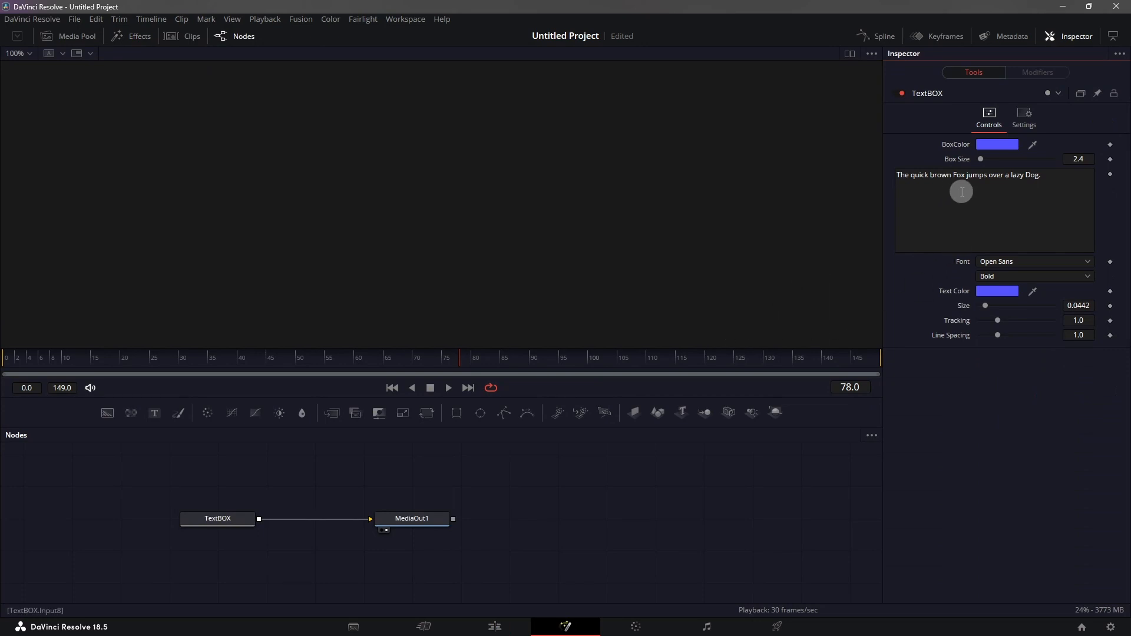
Check the TextBOX text field's modifier menu, then return to the Edit page
right_click(961, 192)
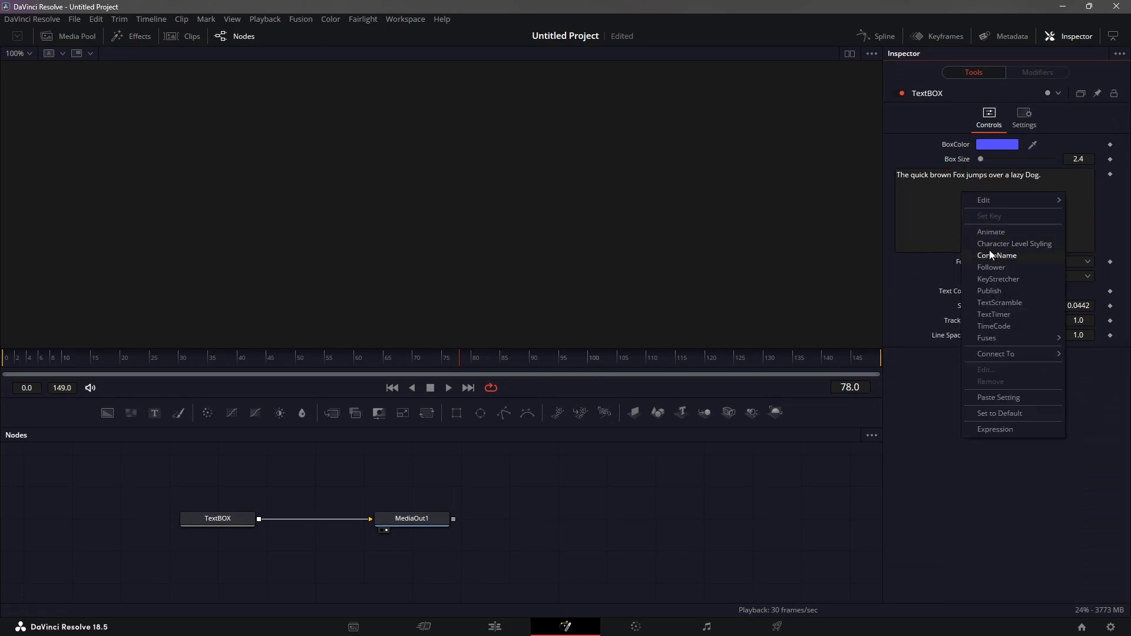
mouse_move(991, 267)
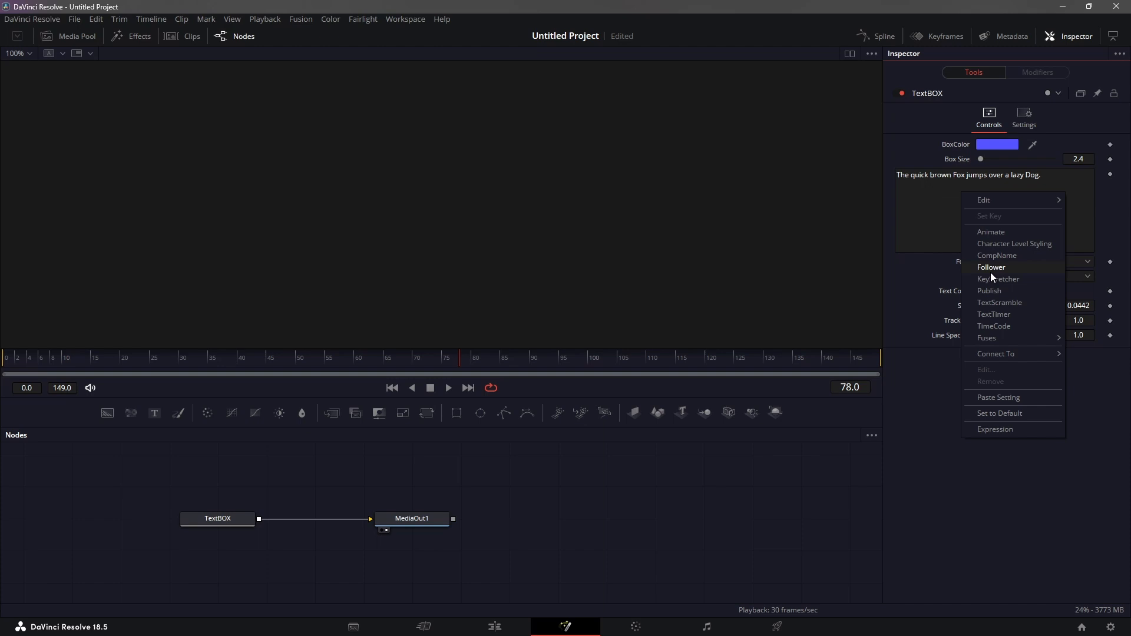
mouse_move(989, 291)
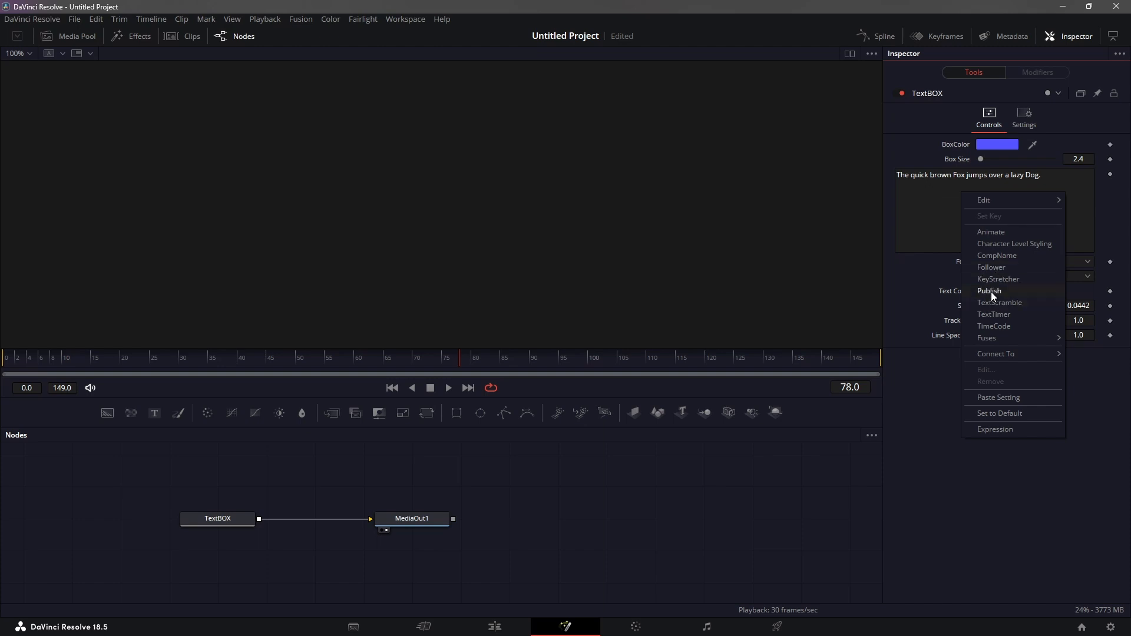
click(493, 626)
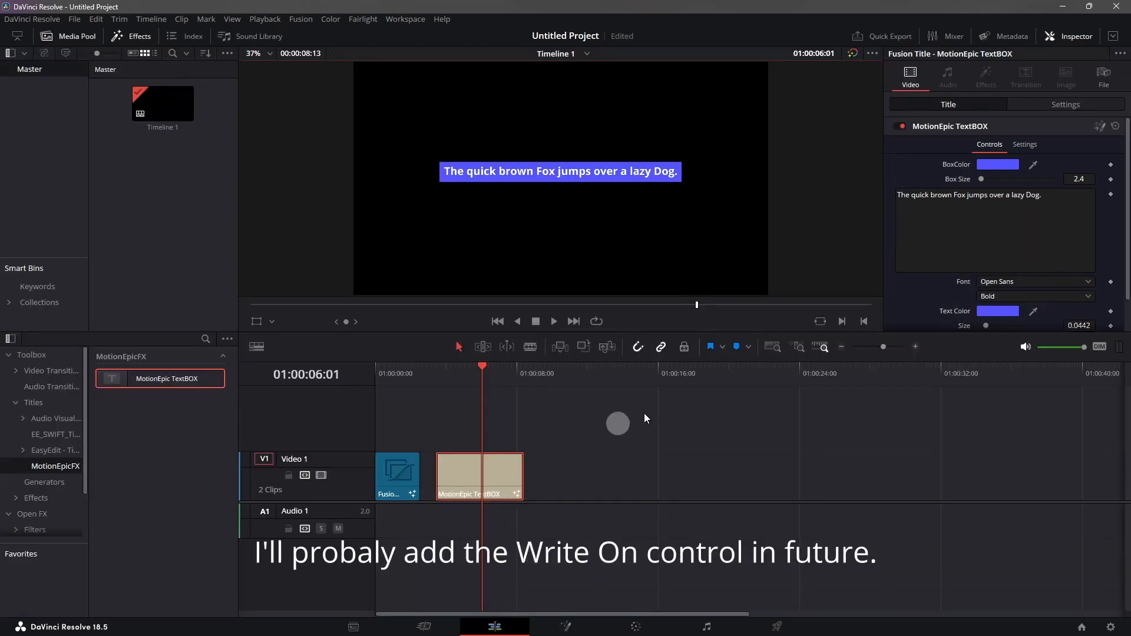
Set the title's box colour to red and try enlarging the box size
click(997, 164)
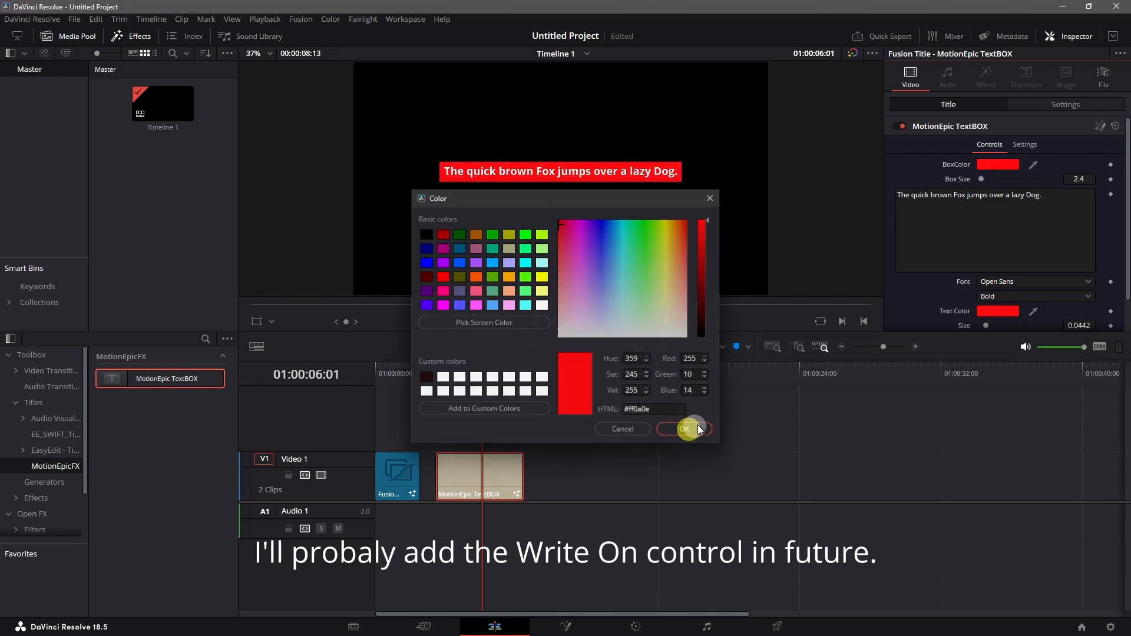
click(683, 429)
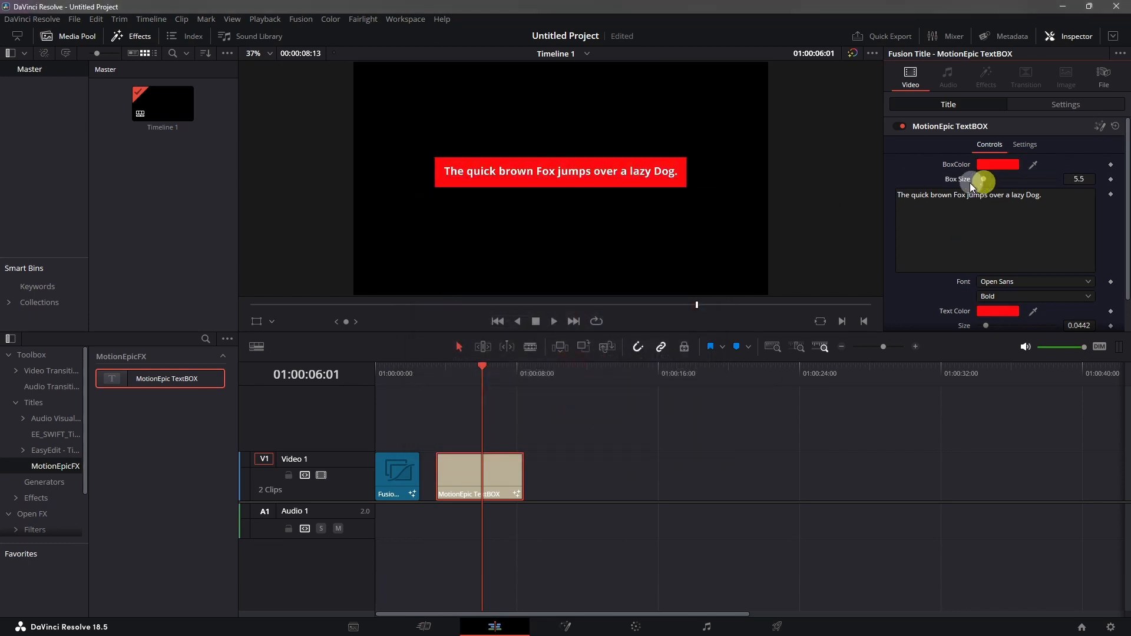
drag(977, 179, 981, 179)
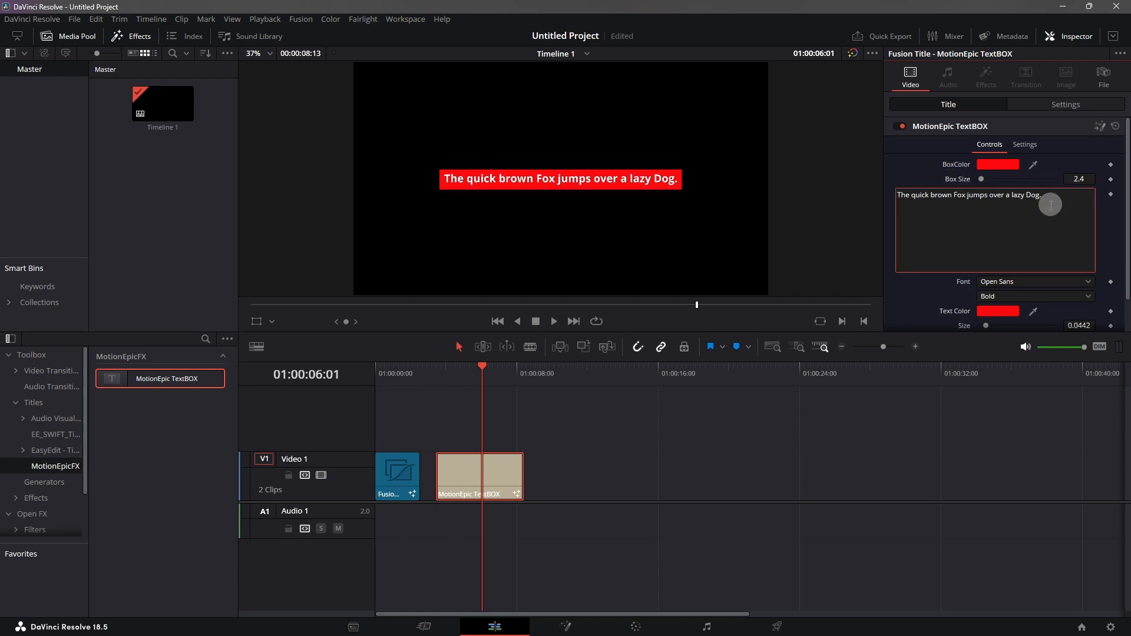
text(asfdsadfs)
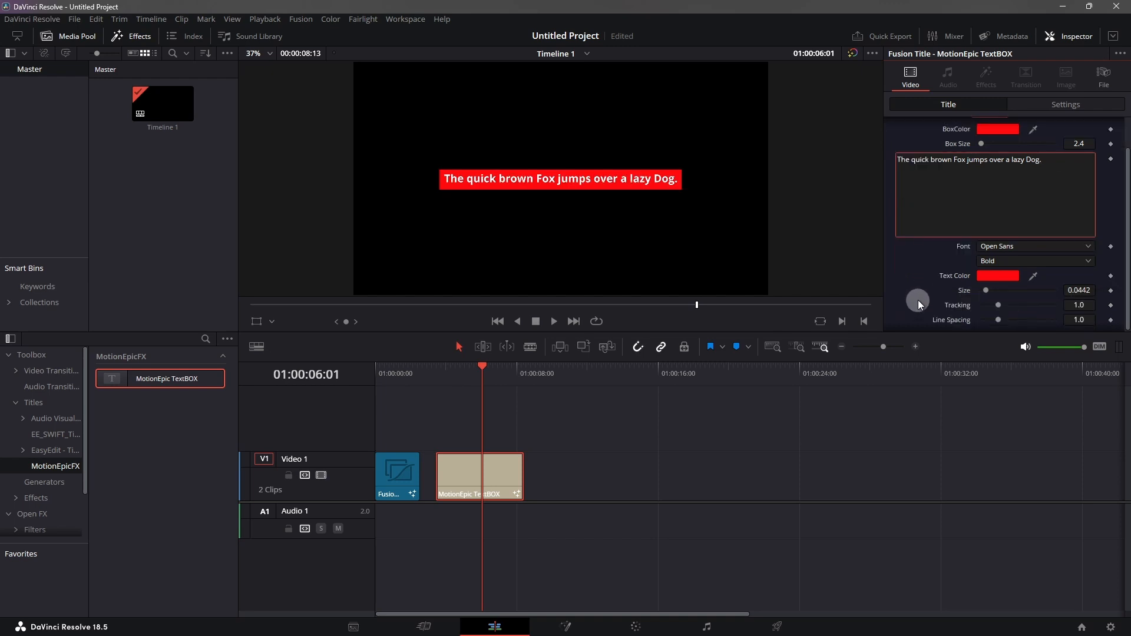
Set Tracking to 0.913, add a second text line, and widen Line Spacing
click(1035, 245)
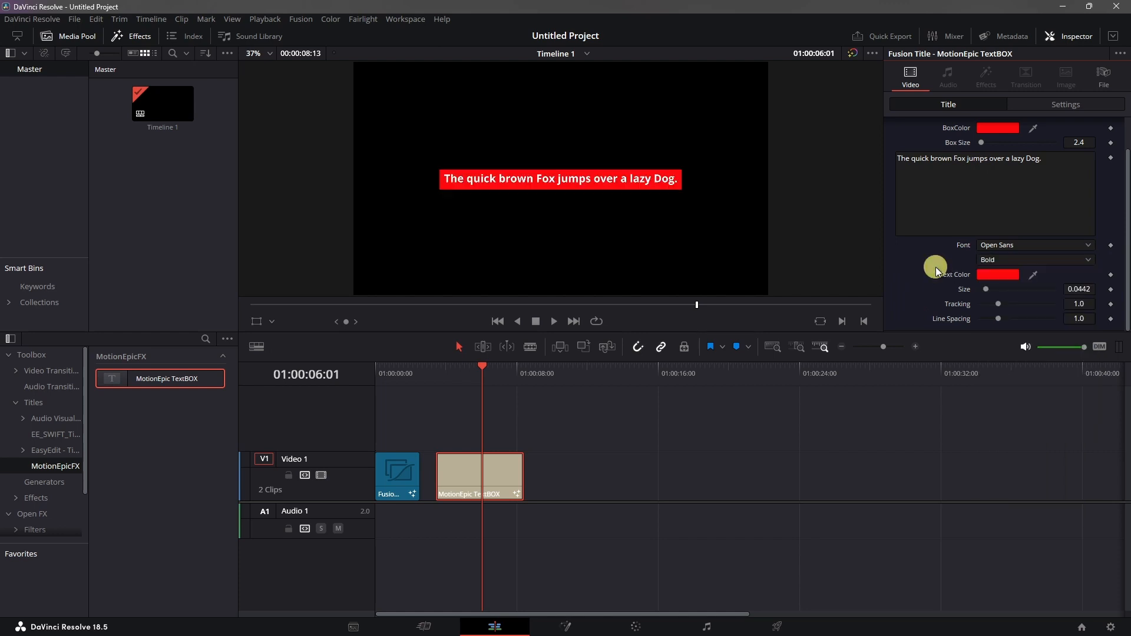
drag(997, 304, 1001, 304)
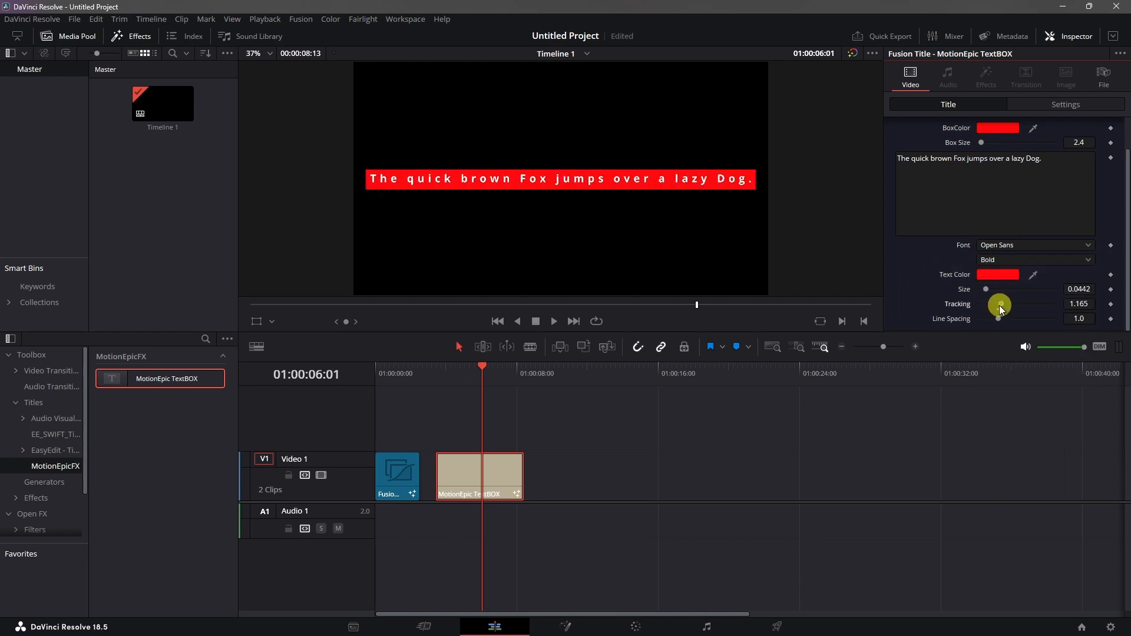
drag(999, 303, 997, 304)
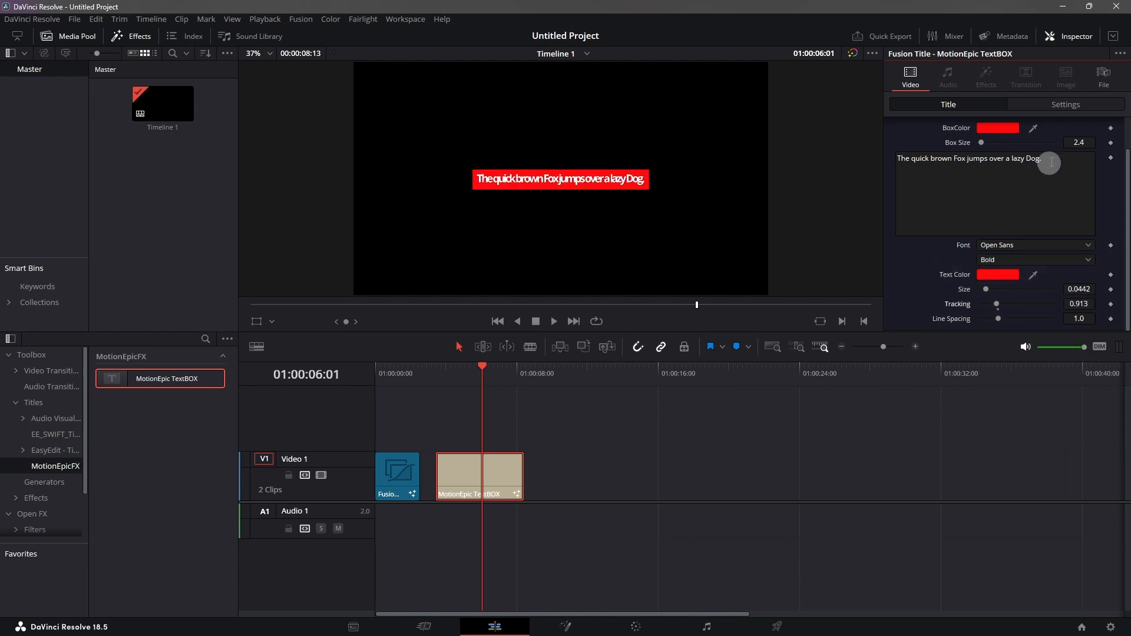
text(hjujuiu)
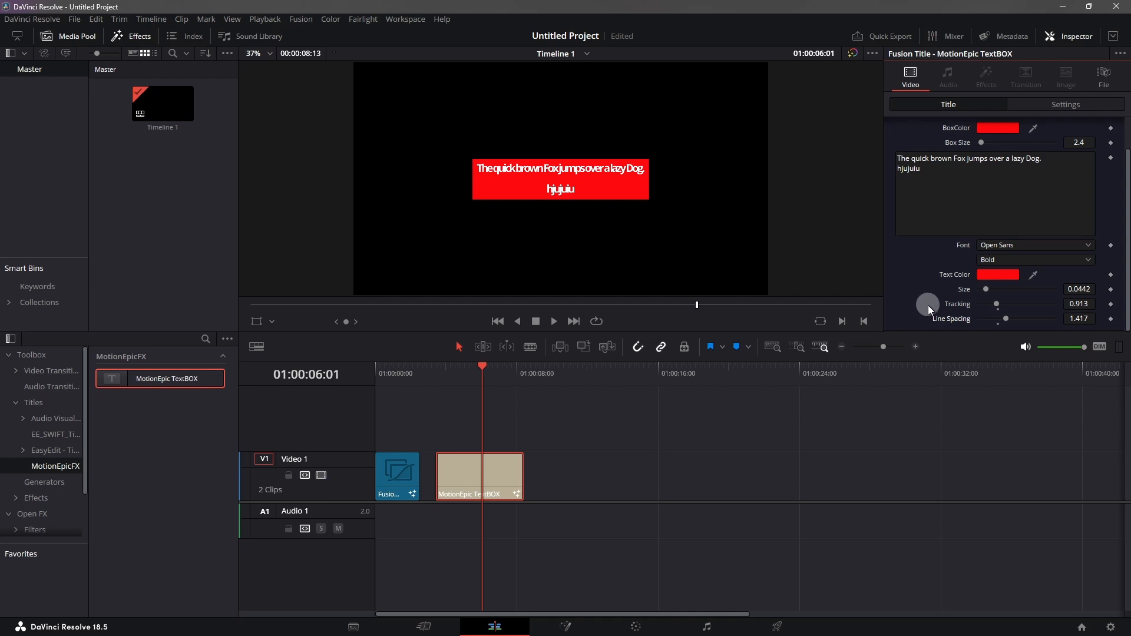
mouse_move(933, 300)
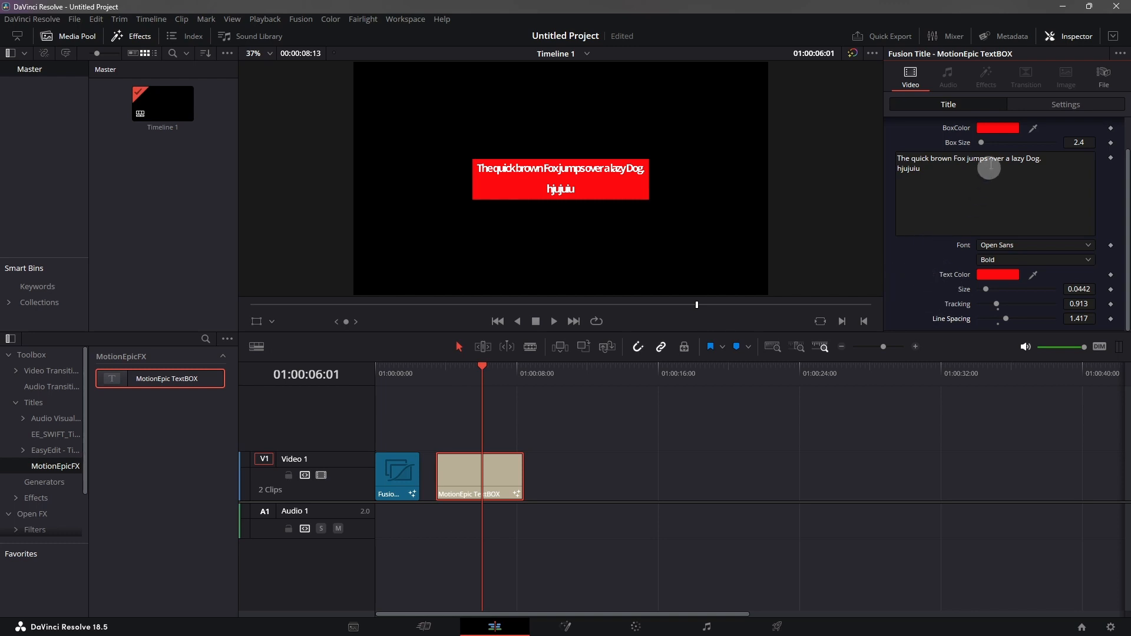
click(1102, 125)
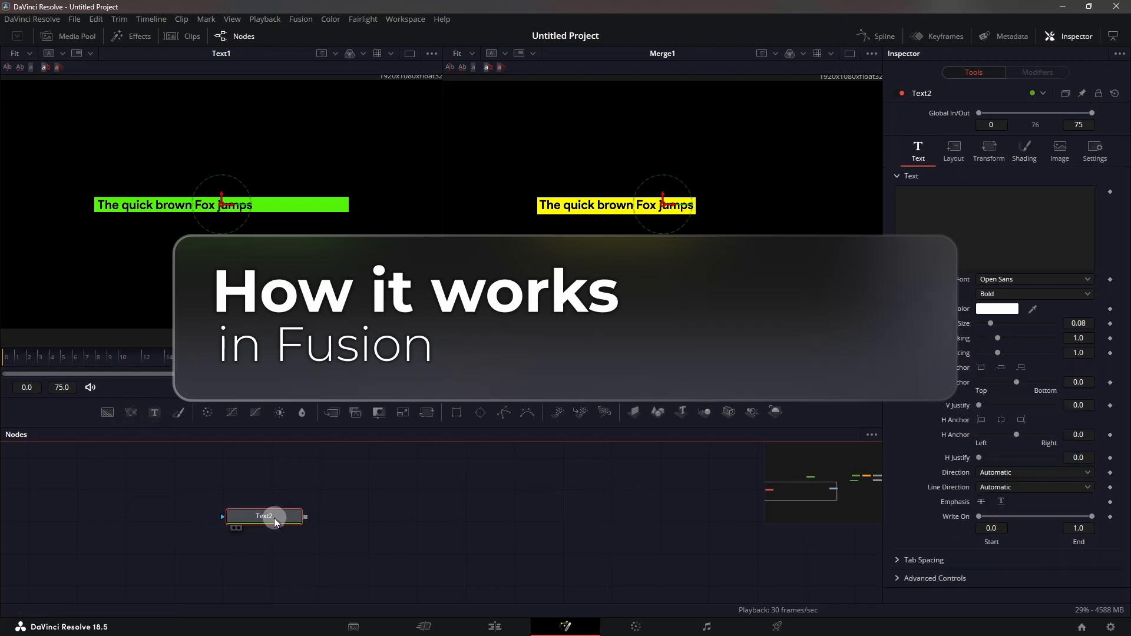
Select the new Text2 node and enter the fox sentence in its Text field
click(264, 516)
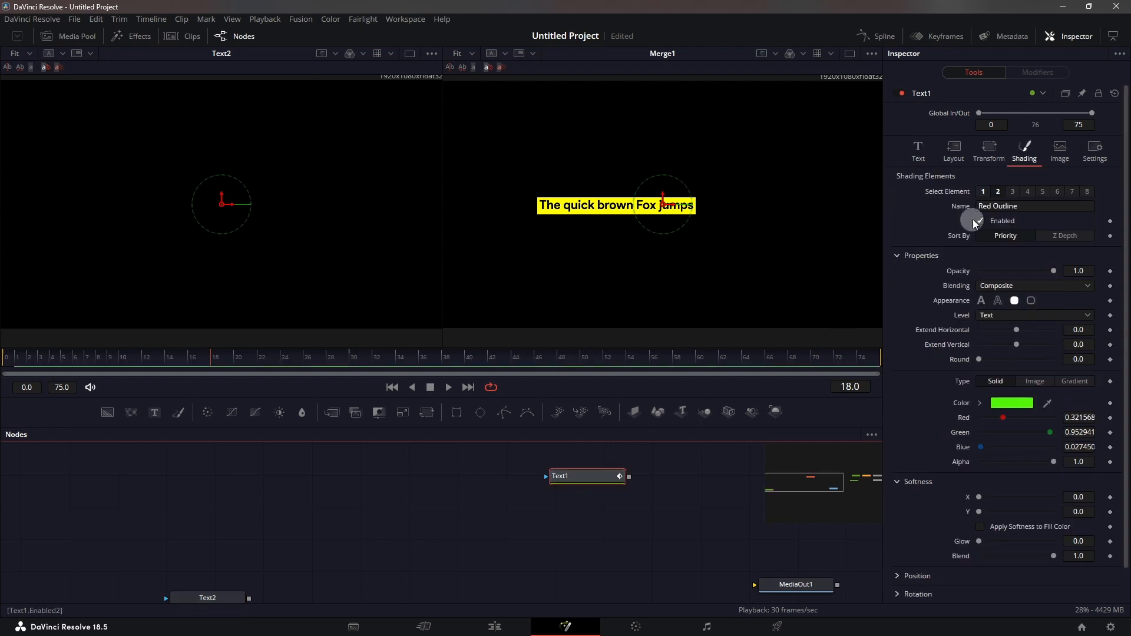
click(917, 149)
text(The quick brown Fox jumps over a lazy Dog)
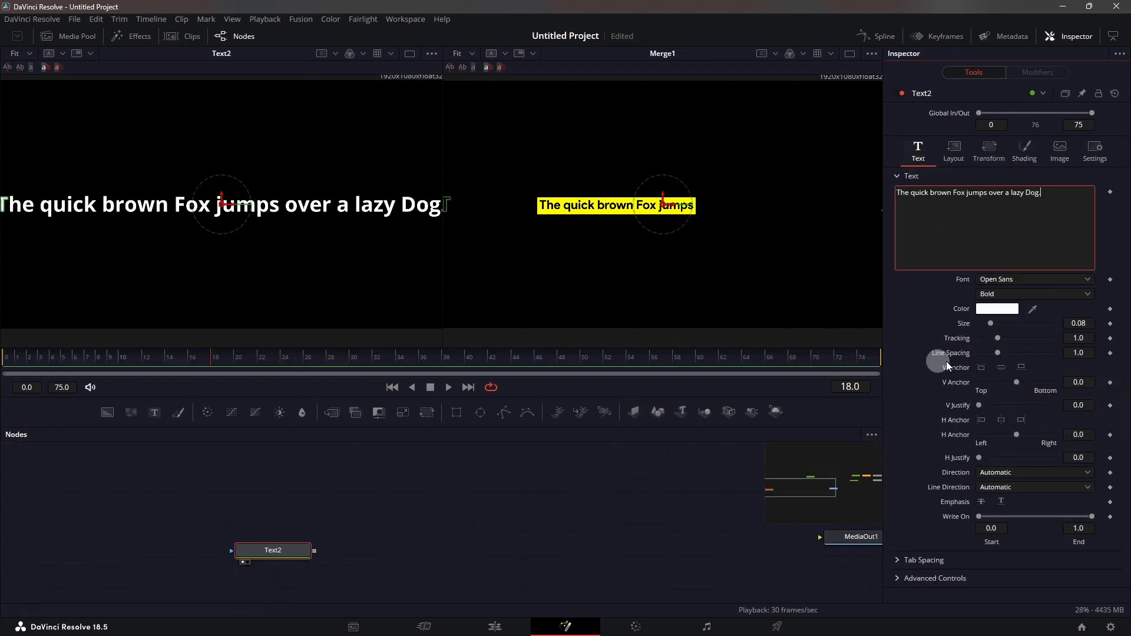
drag(990, 324, 983, 323)
text(erode)
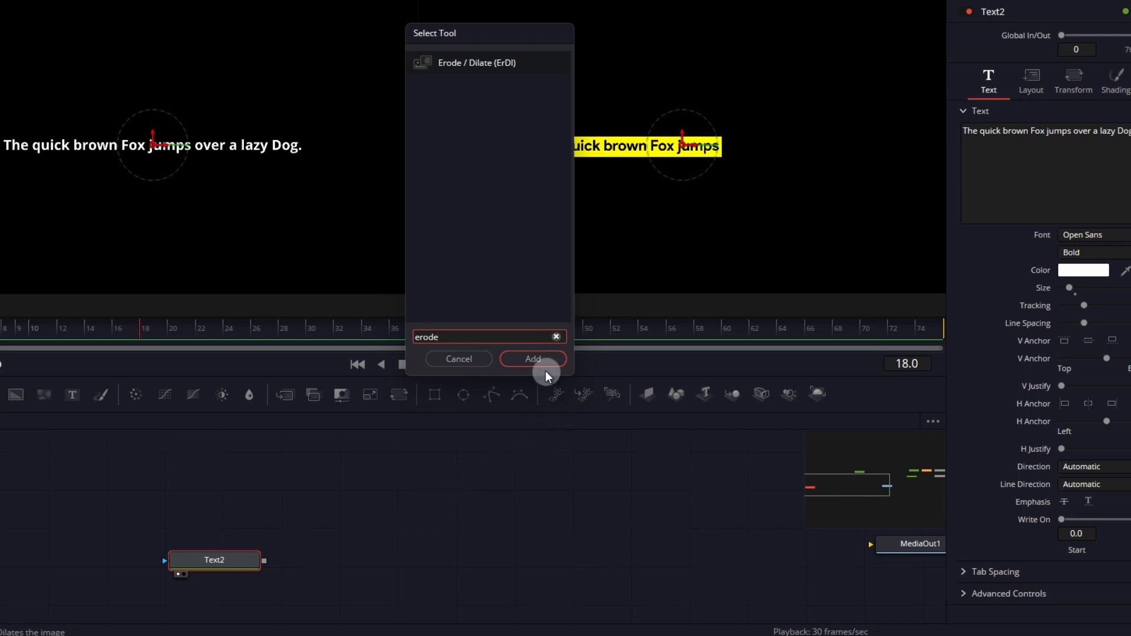
Add an Erode/Dilate node after Text2 and test its Amount from eroding to full dilation
click(532, 358)
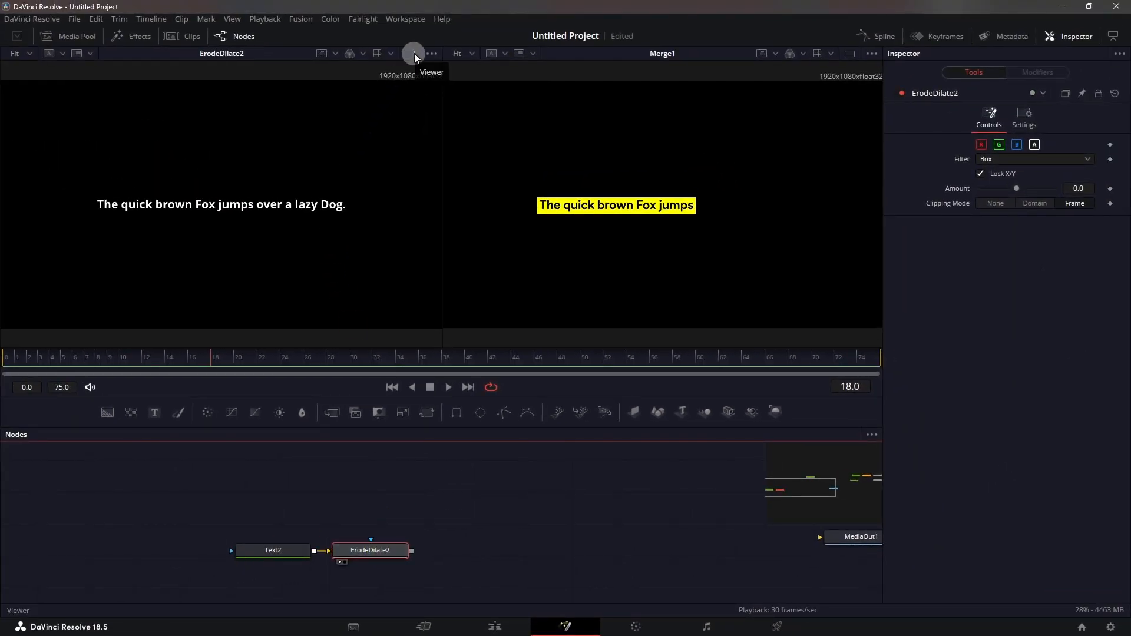
click(412, 53)
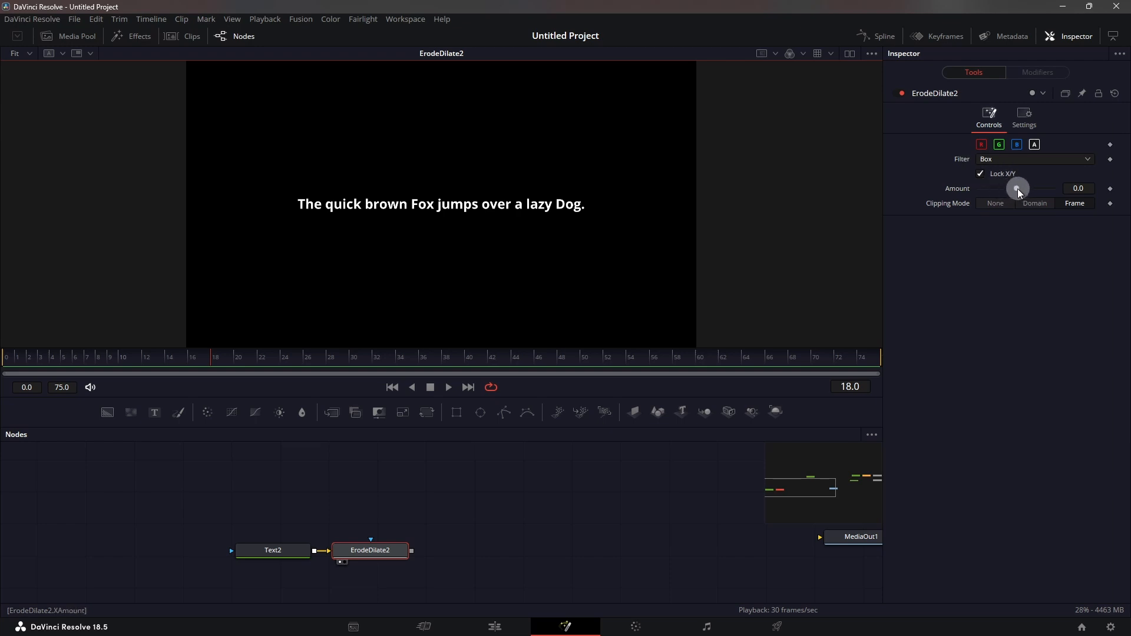
drag(1017, 189, 1074, 188)
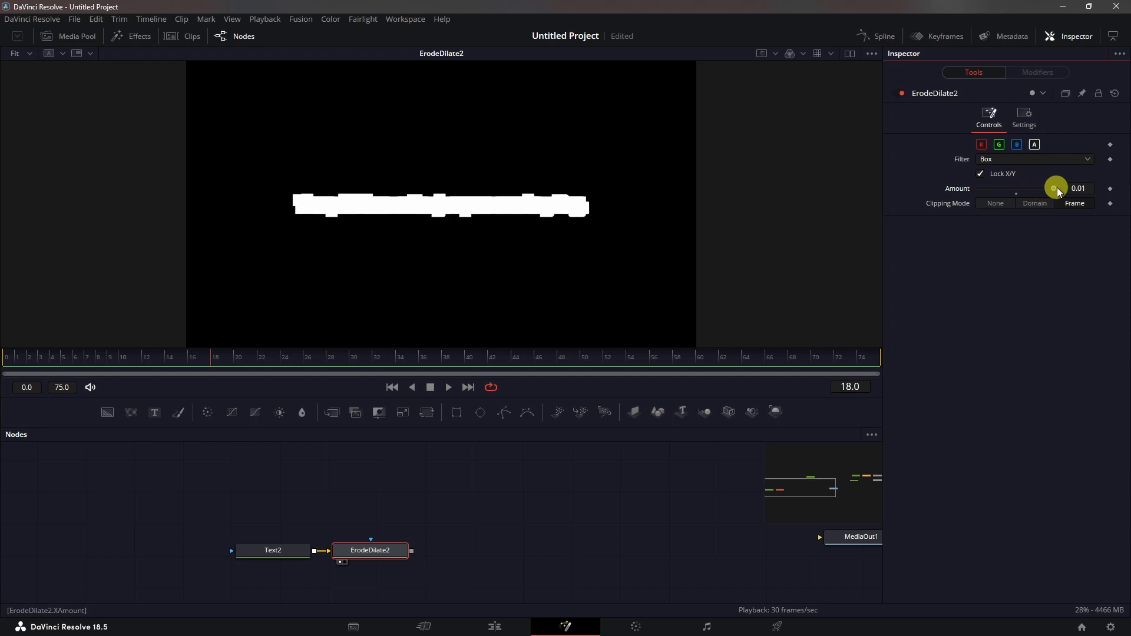
drag(1055, 188, 981, 189)
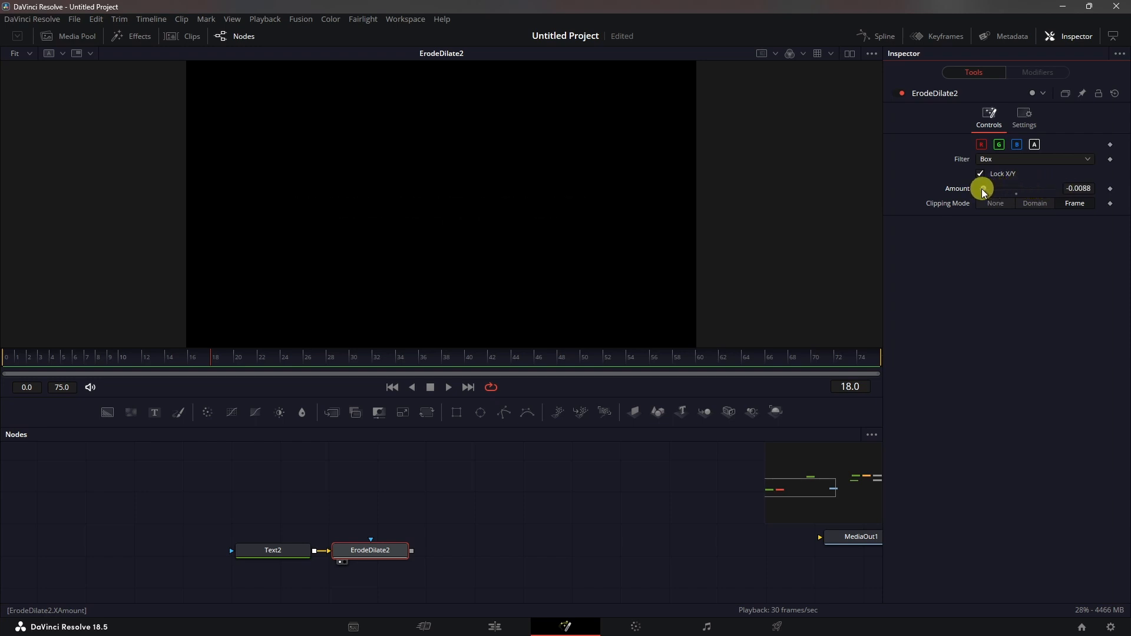
drag(982, 189, 1012, 193)
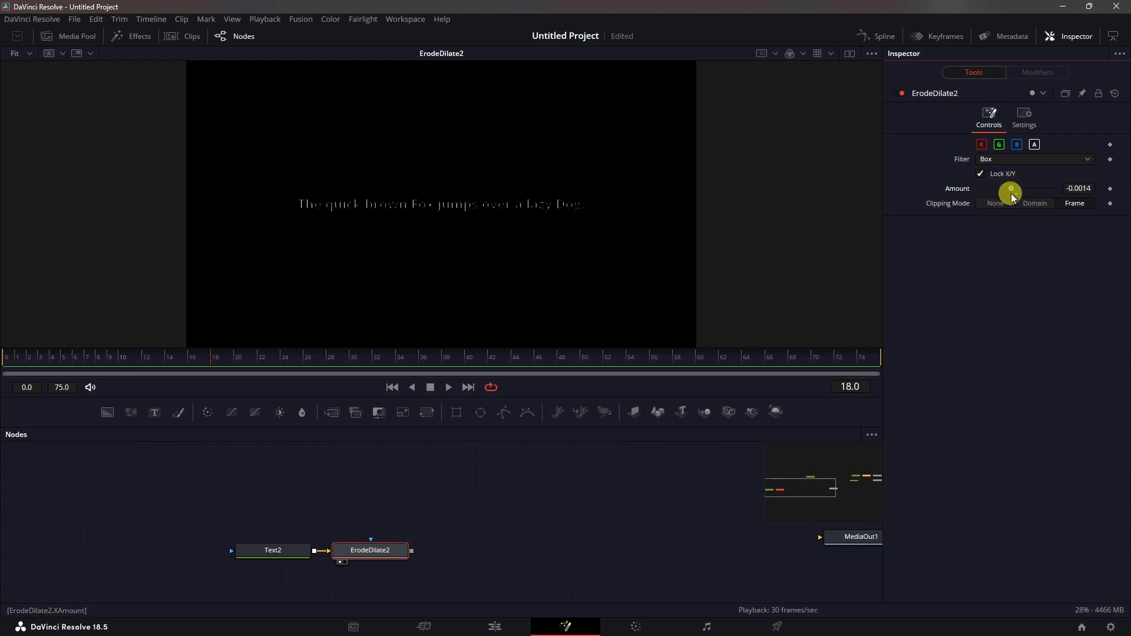
drag(1009, 192, 1025, 192)
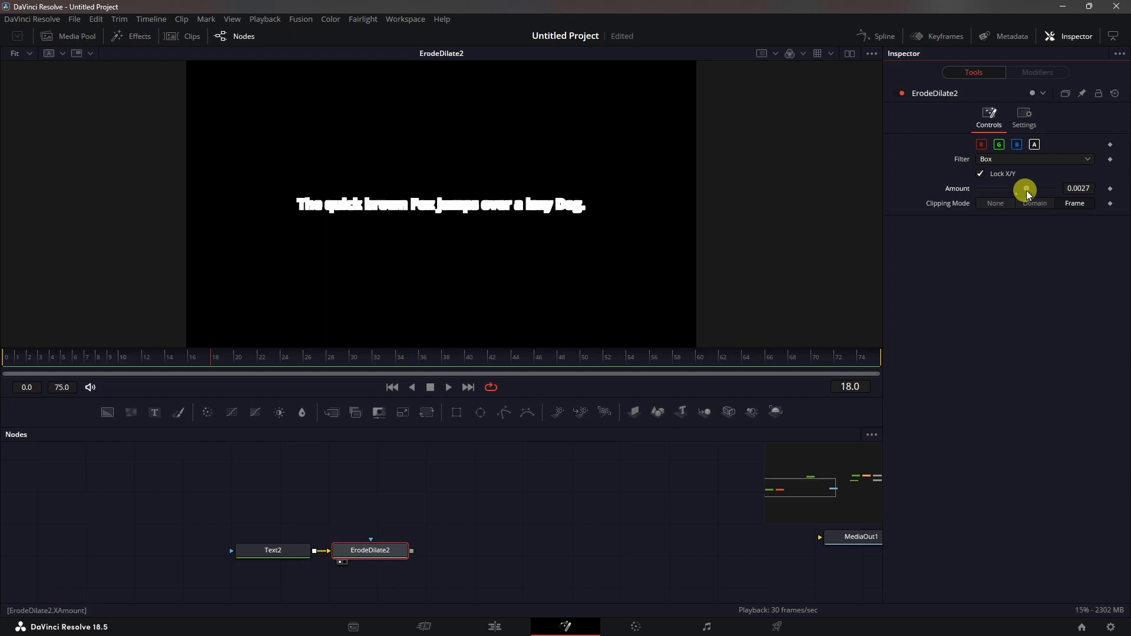
drag(1024, 189, 988, 188)
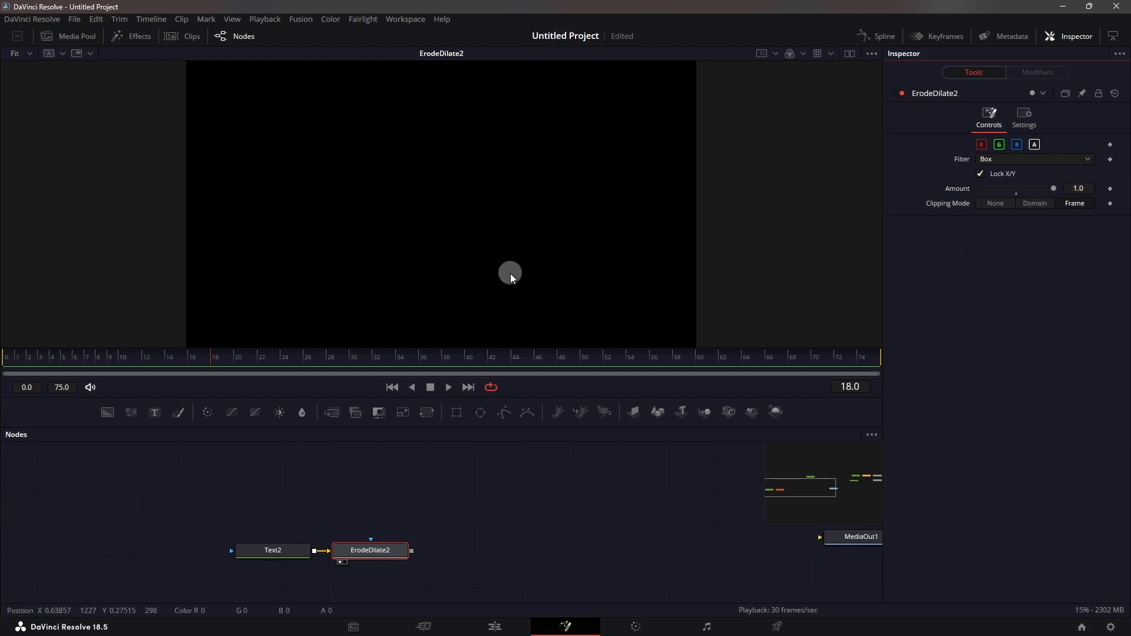
Set Erode/Dilate clipping to Domain and display the domain-of-definition bounds in the viewer
click(1074, 203)
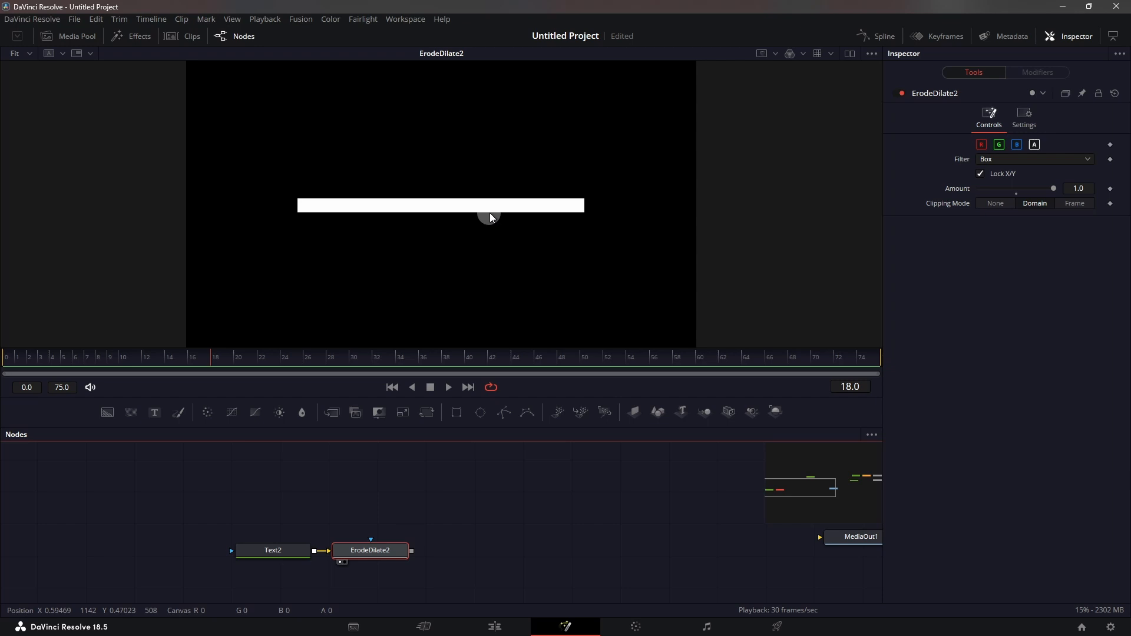
mouse_move(435, 215)
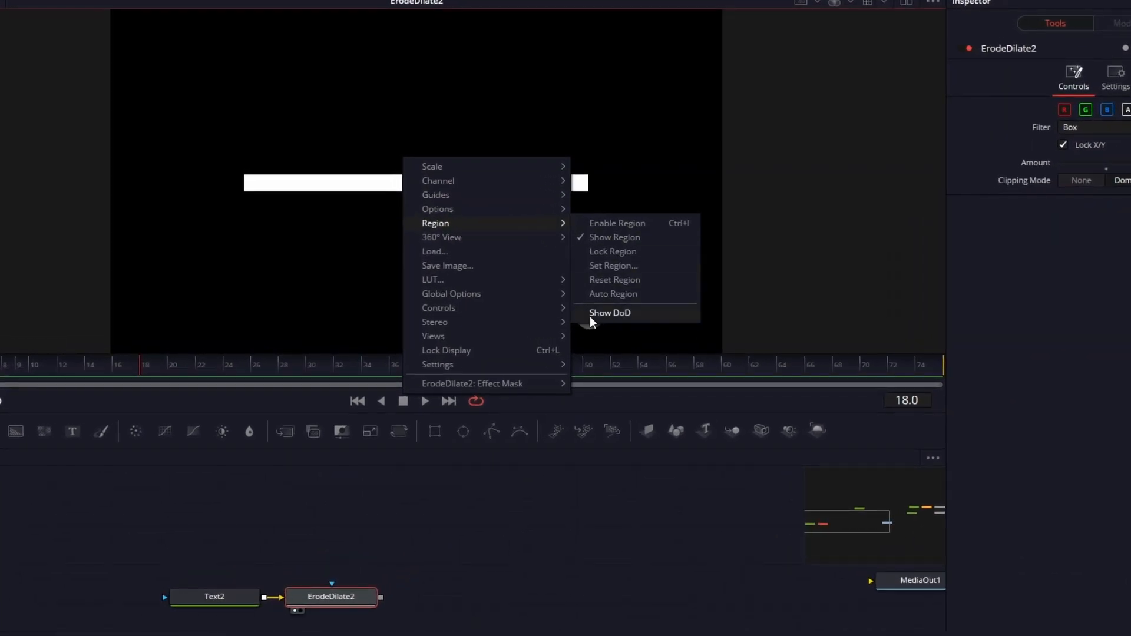
click(609, 313)
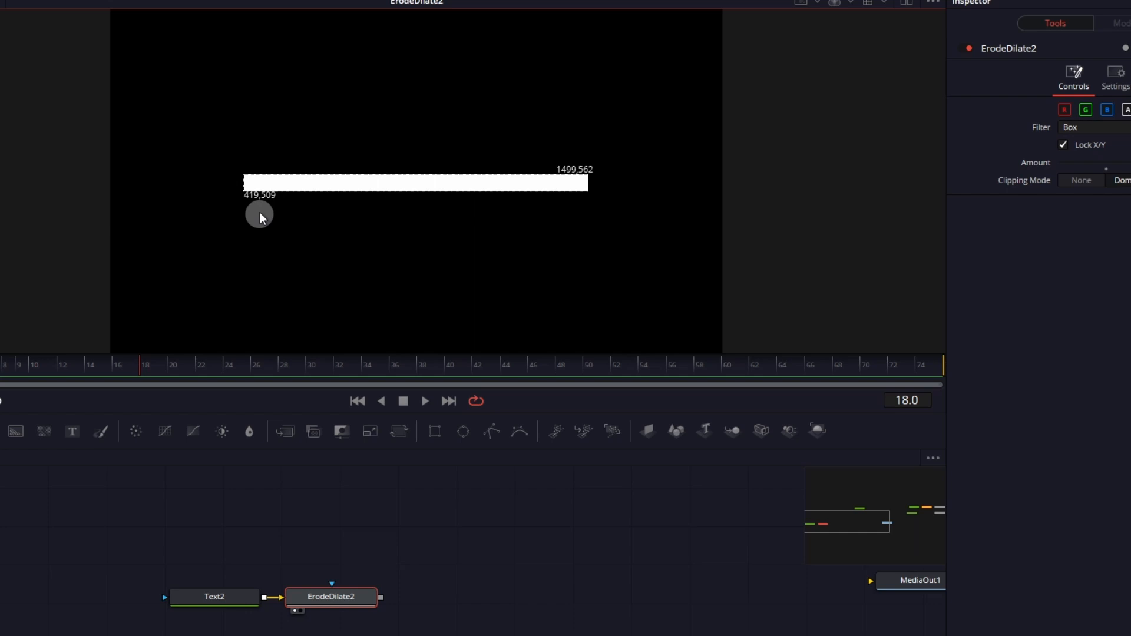
mouse_move(290, 202)
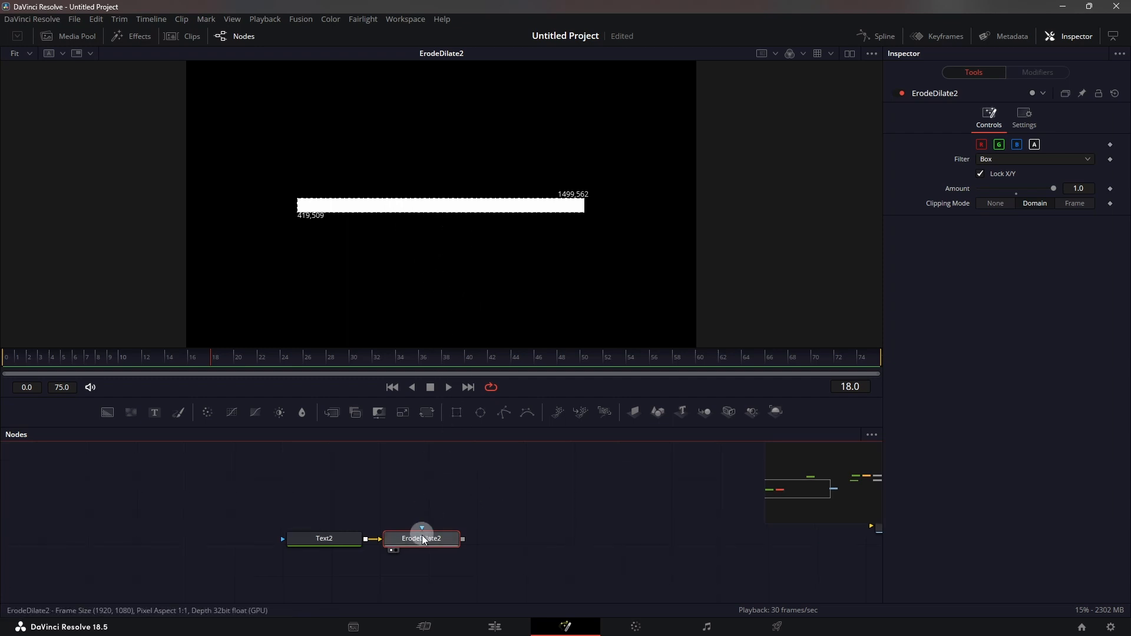
click(324, 539)
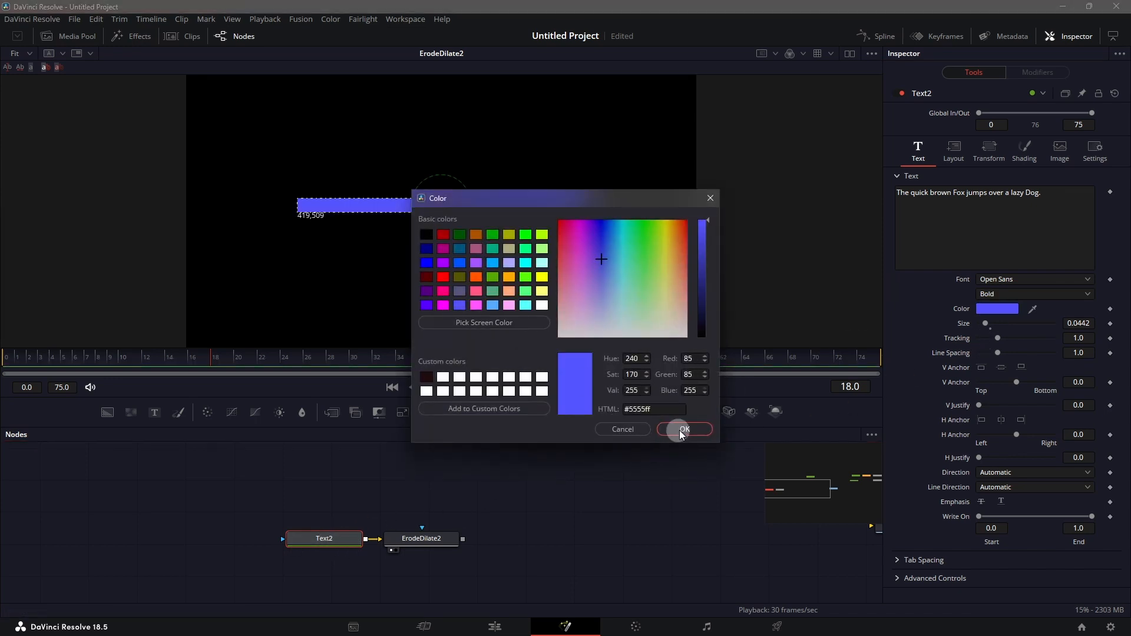
Confirm blue #5555ff as Text2's colour in the Color dialog
click(684, 428)
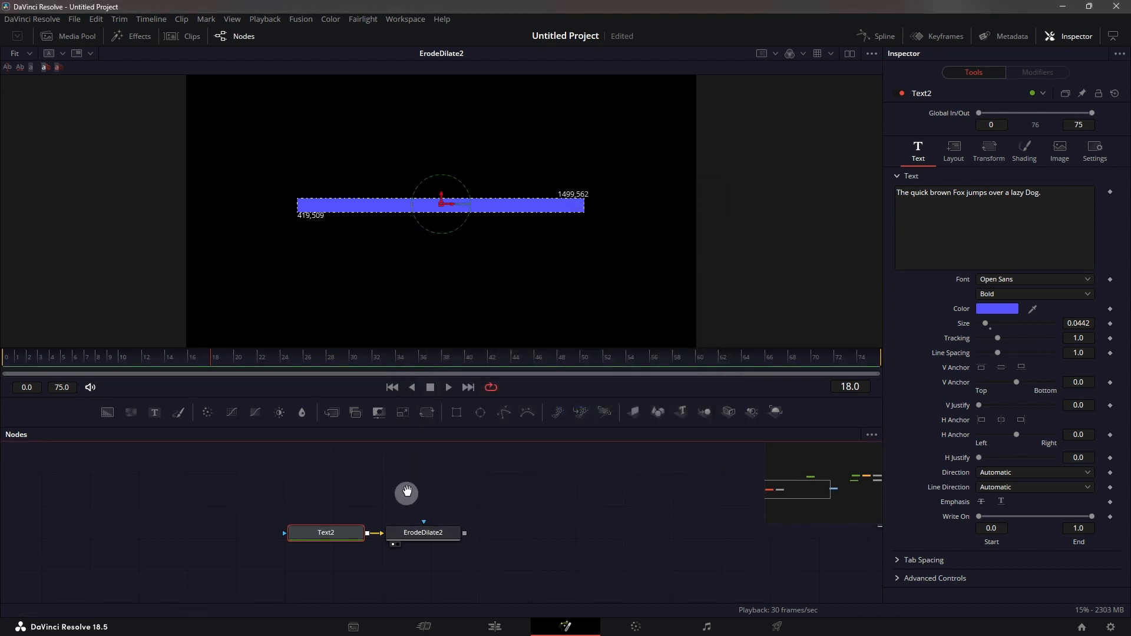
Paste an instanced copy of Text2 and merge it over ErodeDilate2 through Merge2
drag(406, 492, 351, 478)
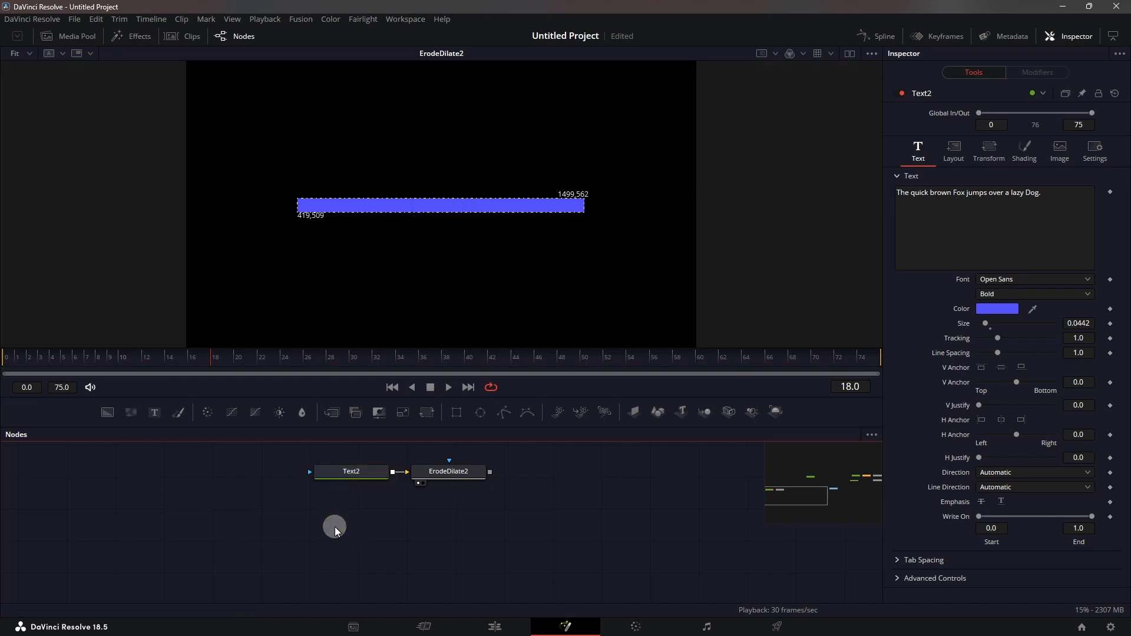
key(Ctrl+Shift+V)
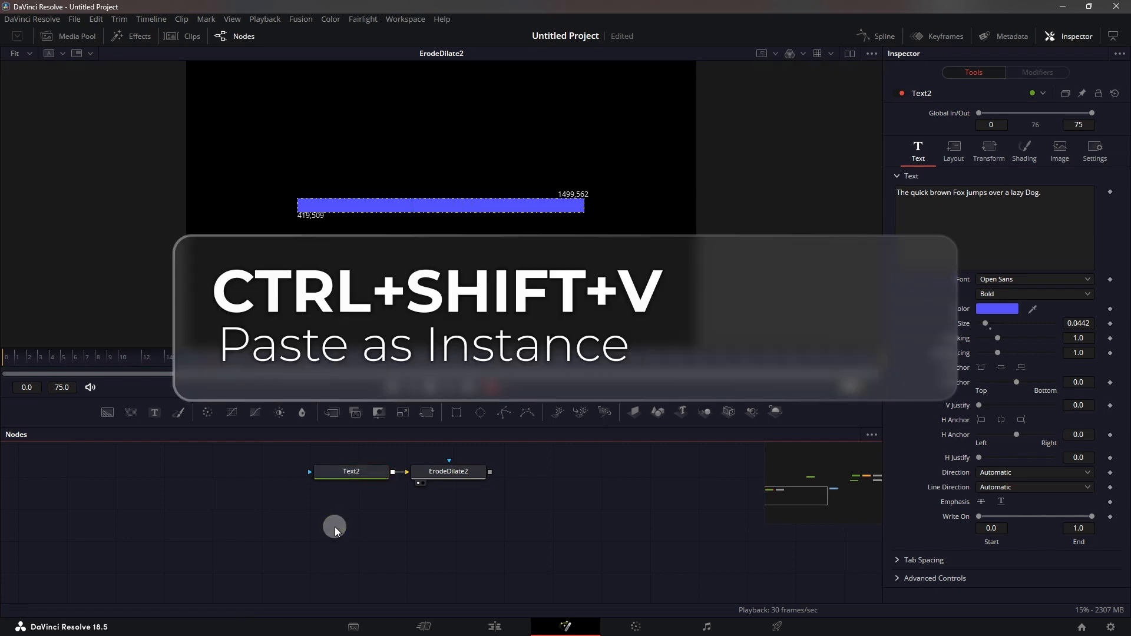
key(Ctrl+Shift+V)
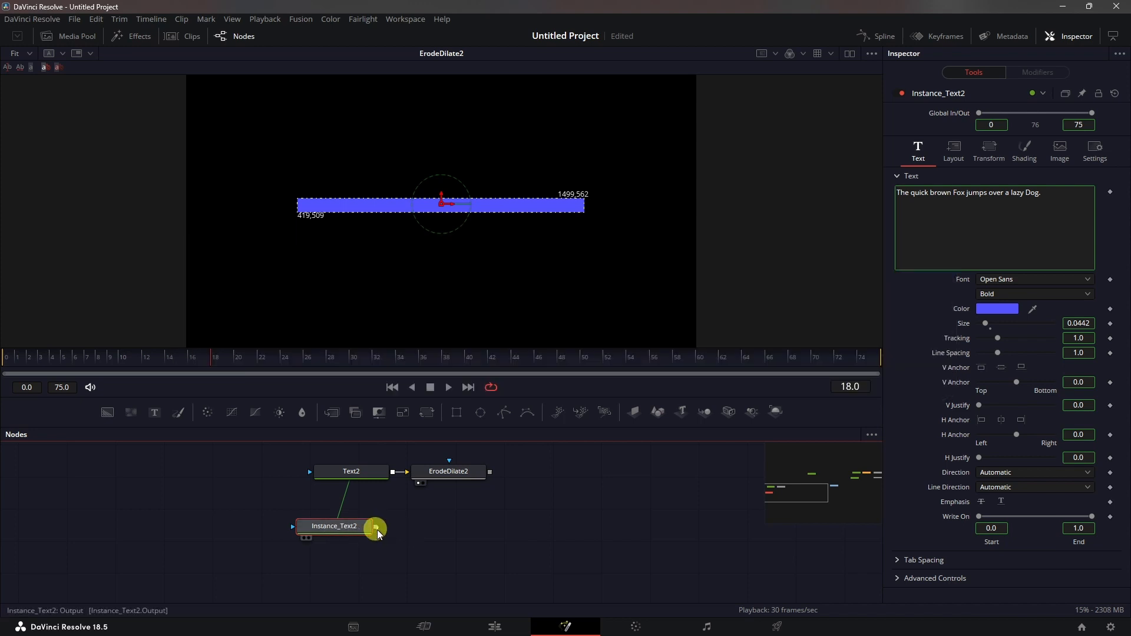
drag(375, 527, 491, 472)
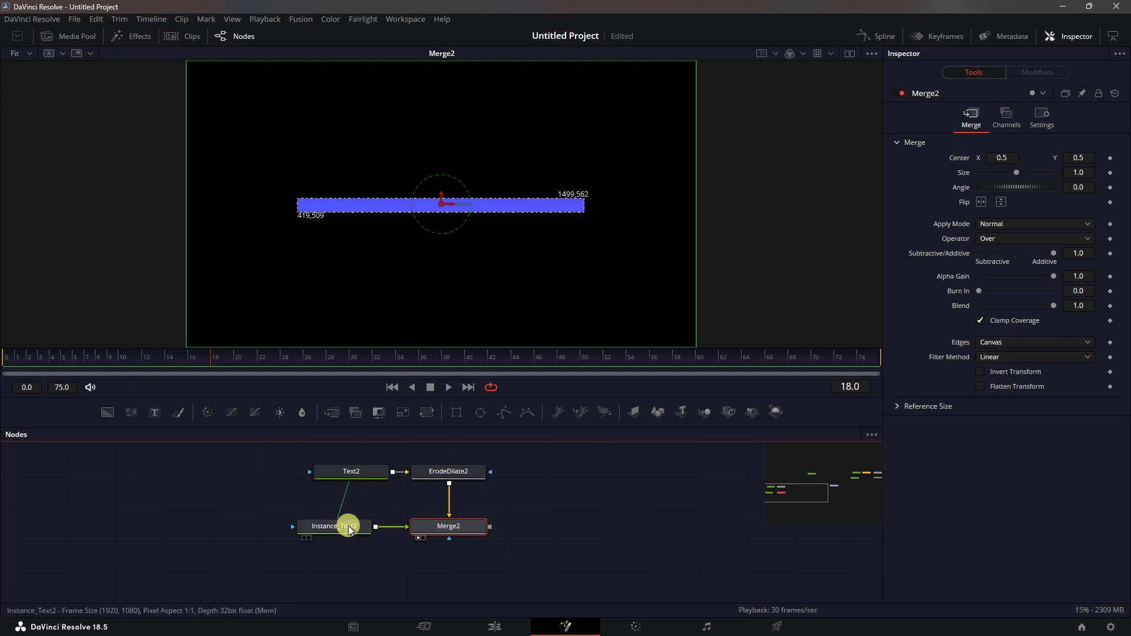
click(334, 526)
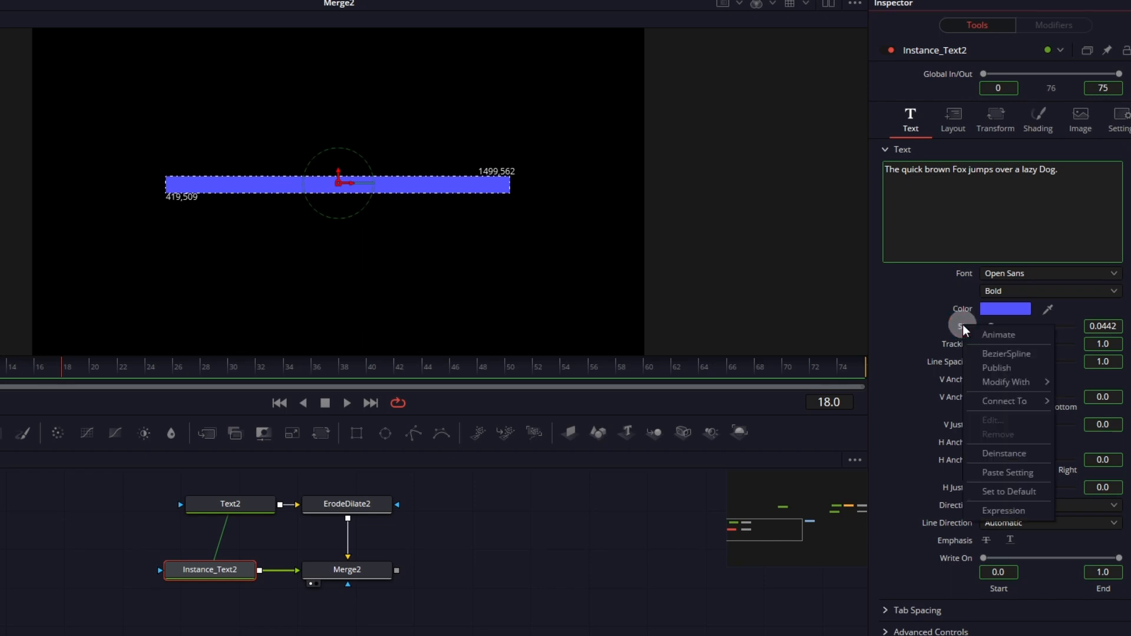
mouse_move(1004, 454)
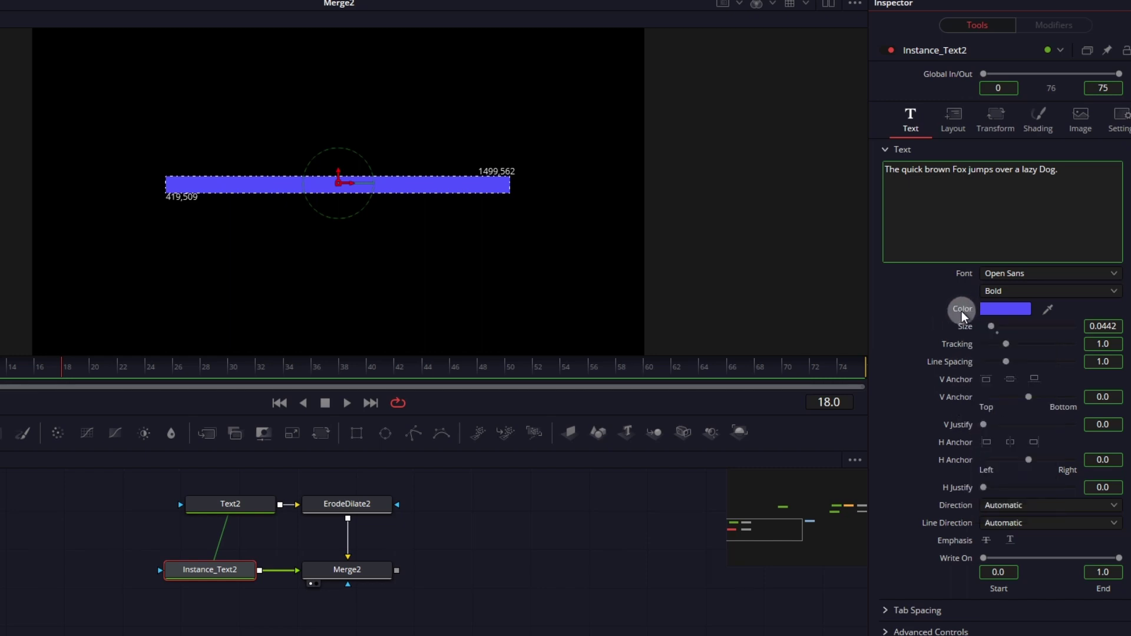
Deinstance Instance_Text2's fill colour and set it to white
click(1037, 114)
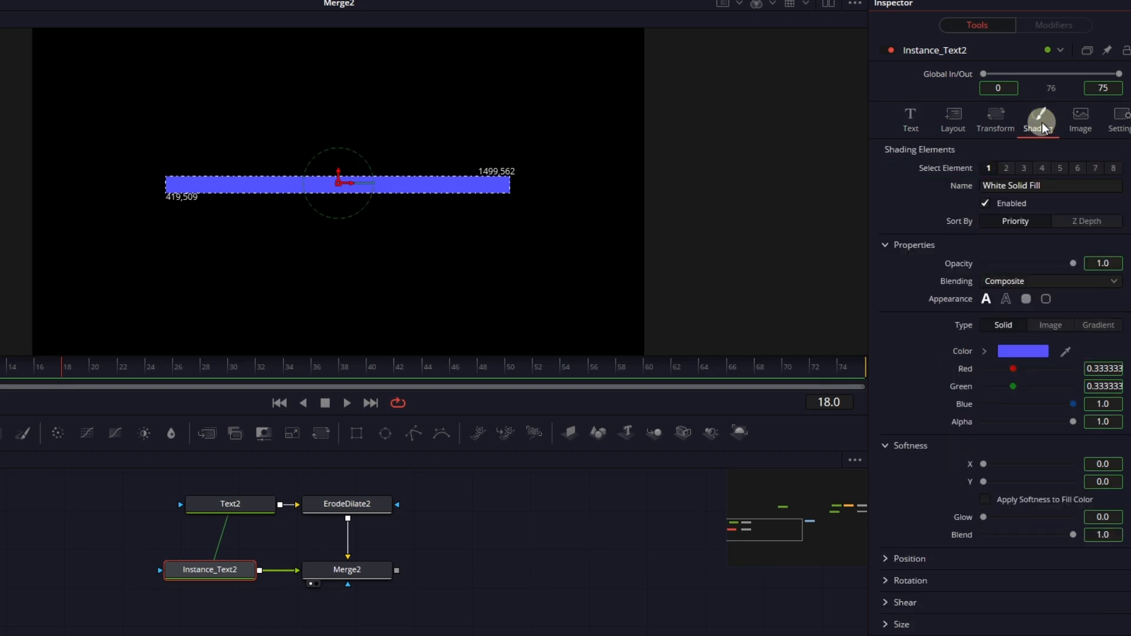
mouse_move(976, 358)
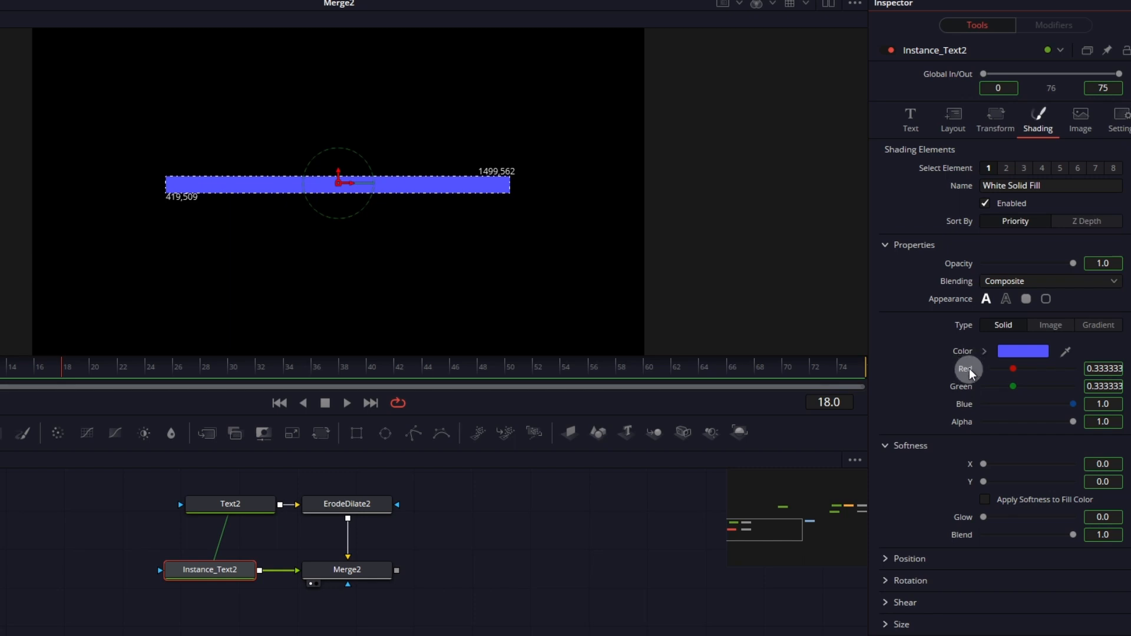
right_click(966, 369)
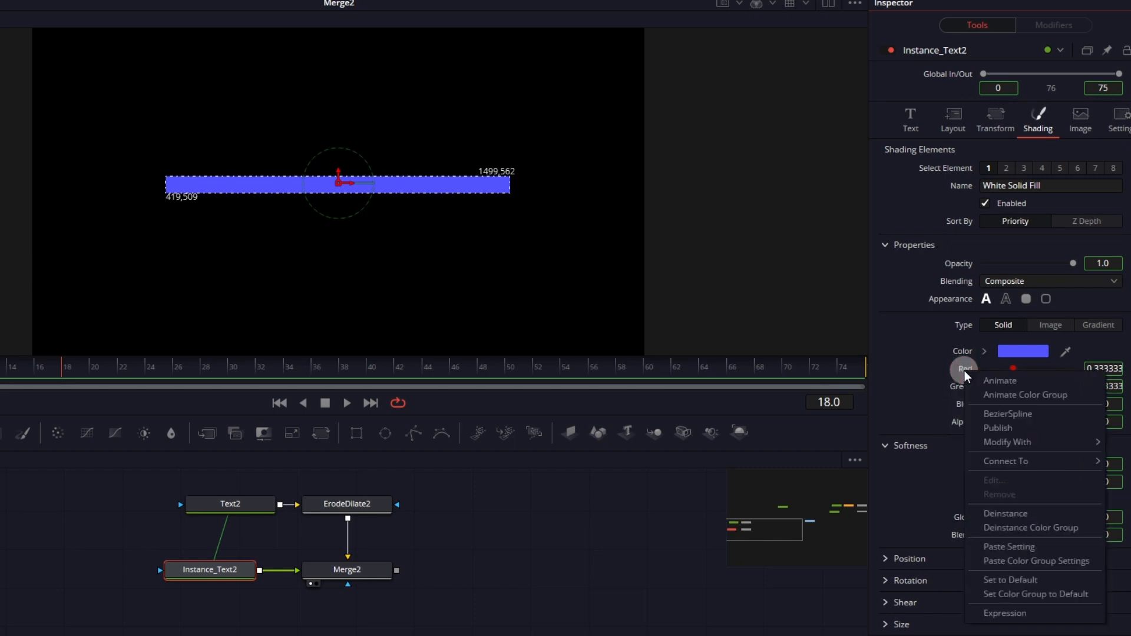
mouse_move(1001, 532)
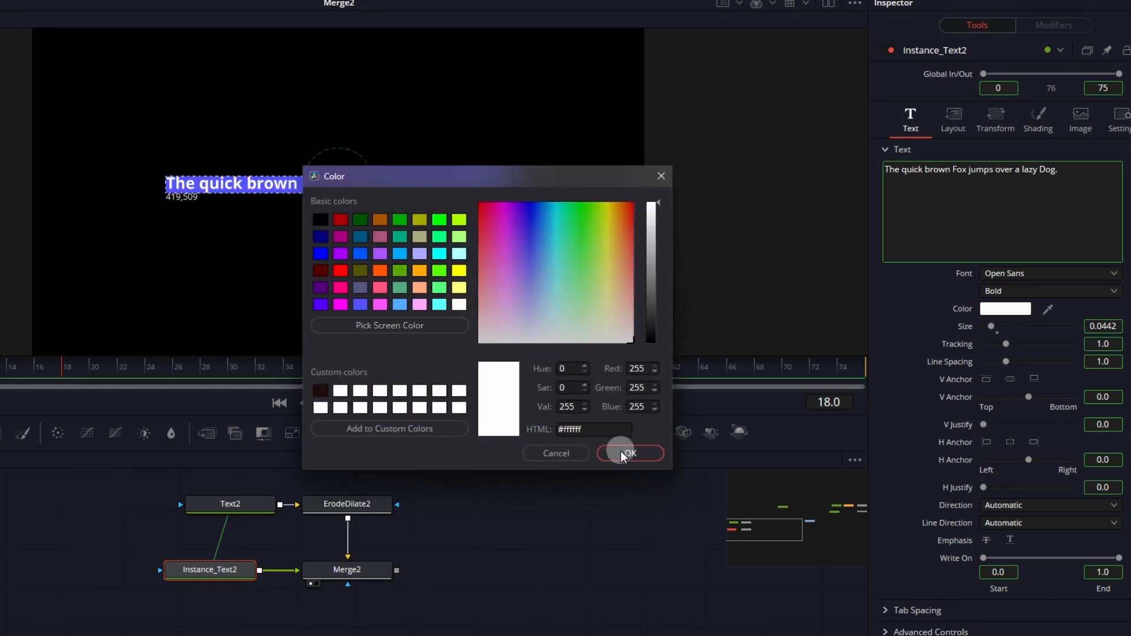
click(629, 452)
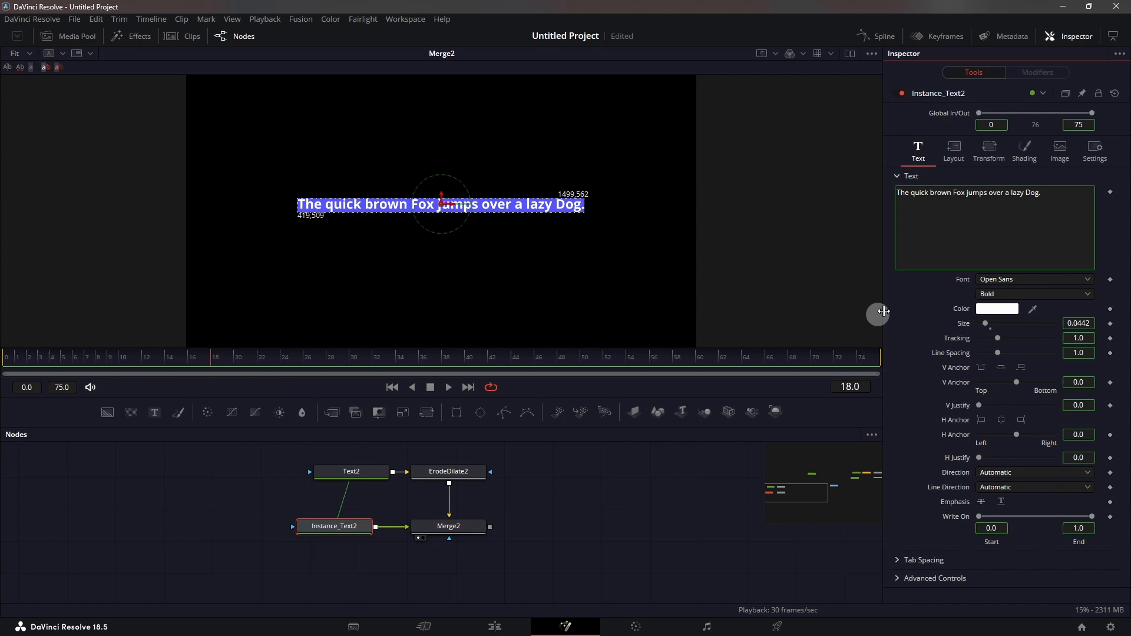
click(1058, 198)
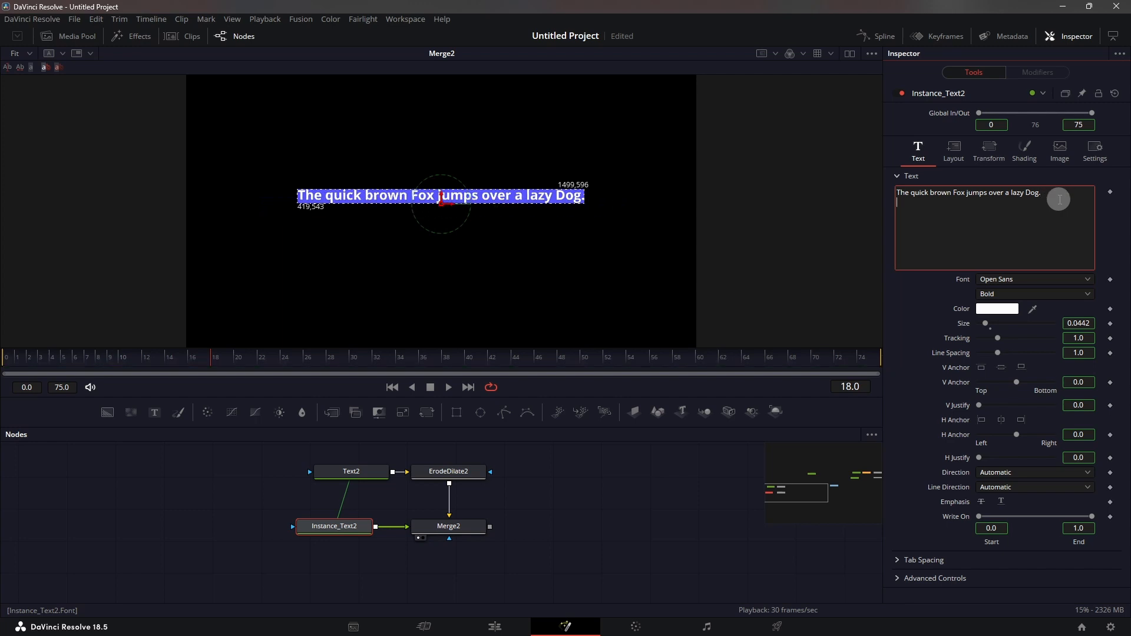
text(asdasdasdasdasd)
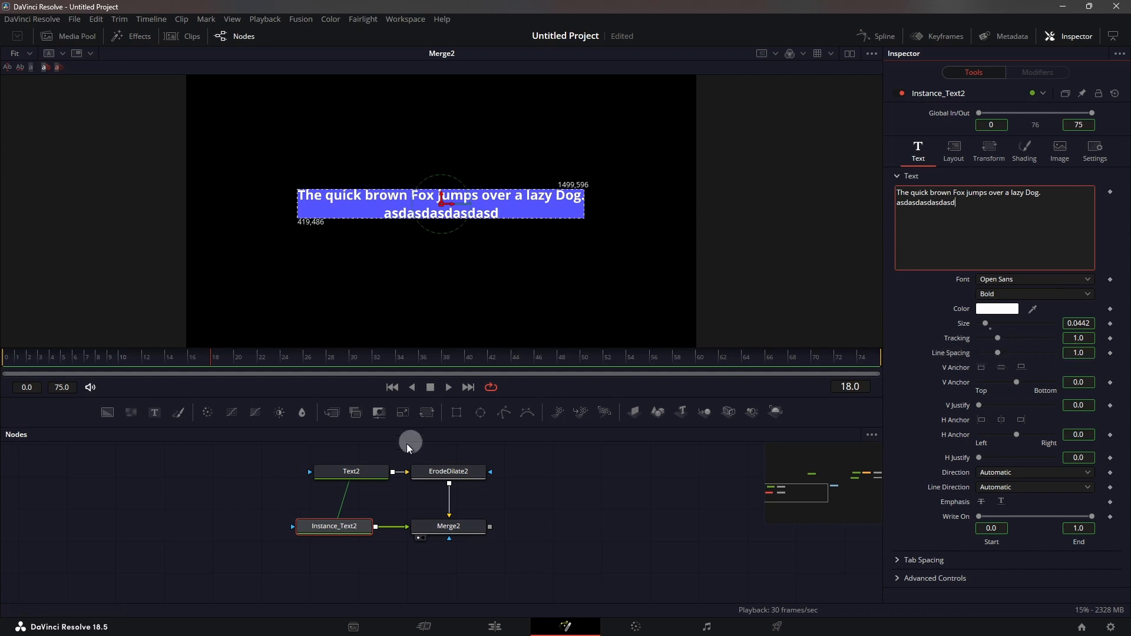
click(351, 471)
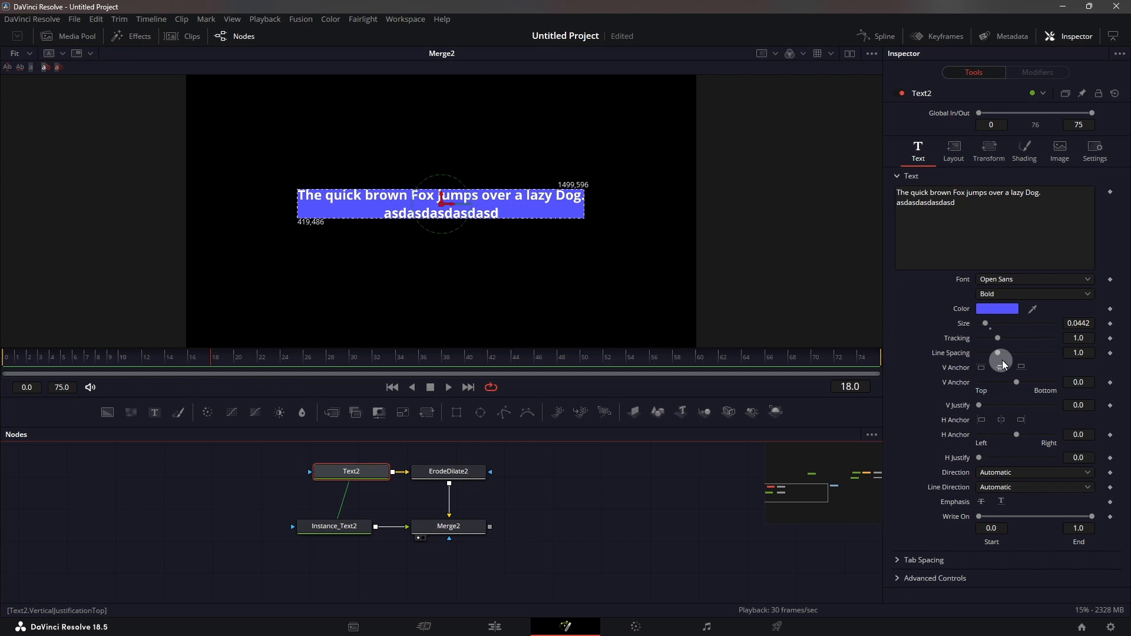
mouse_move(998, 353)
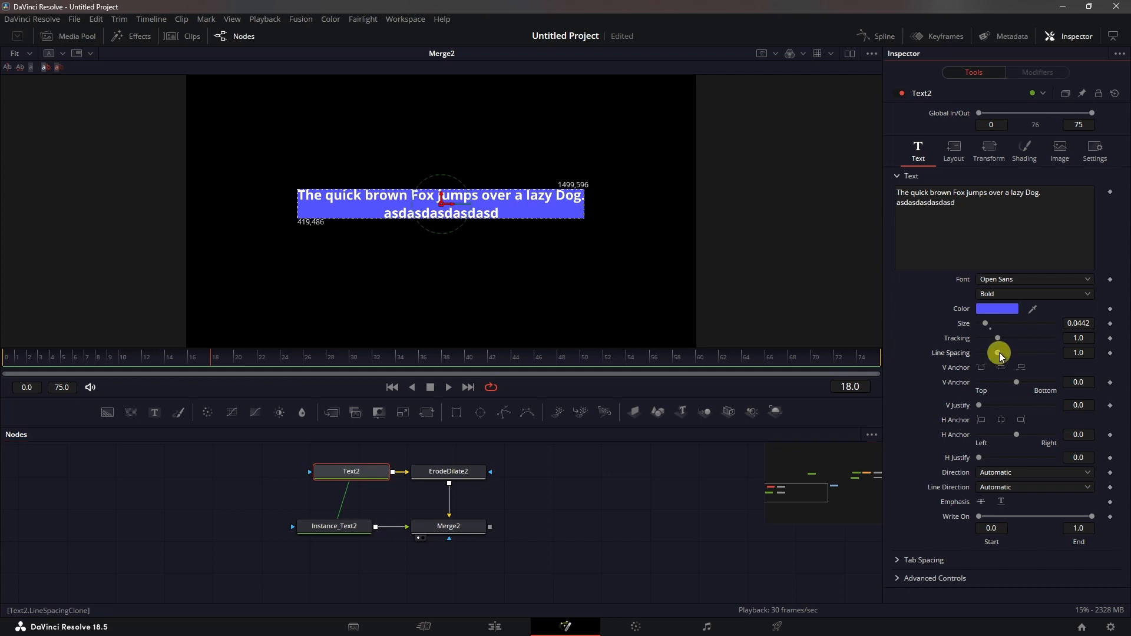
drag(999, 353, 990, 353)
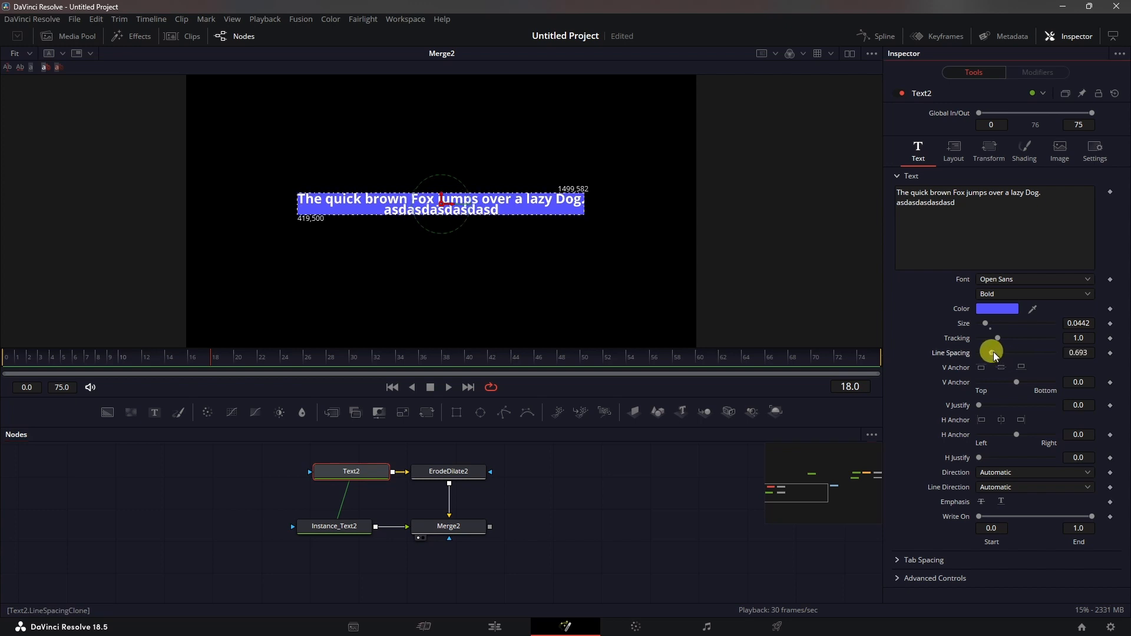
drag(990, 353, 998, 360)
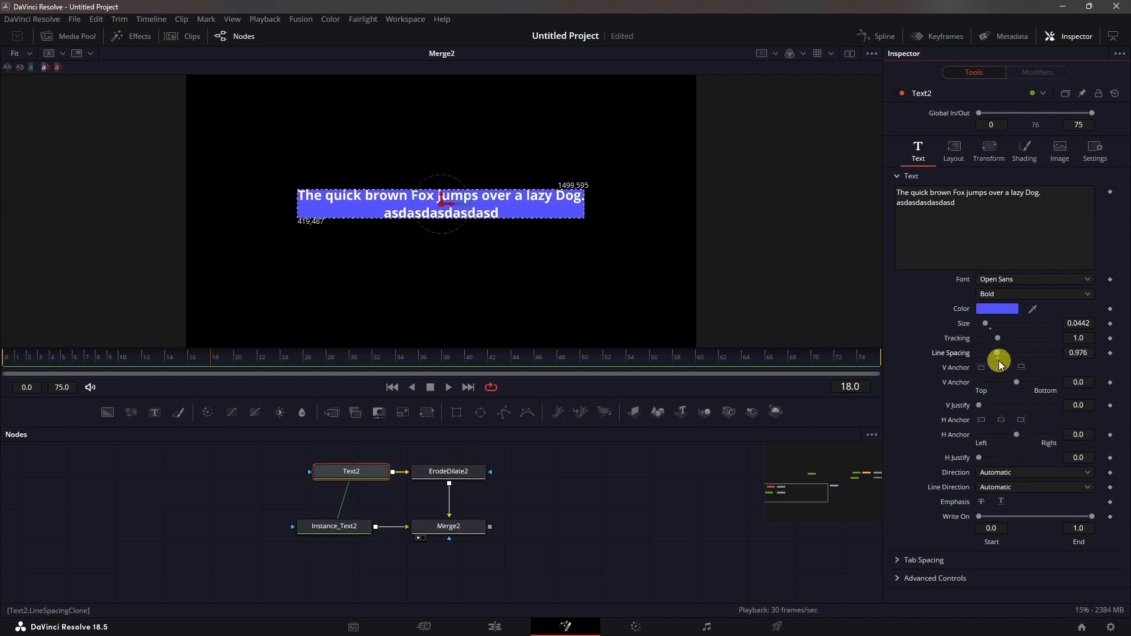
drag(999, 353, 1017, 353)
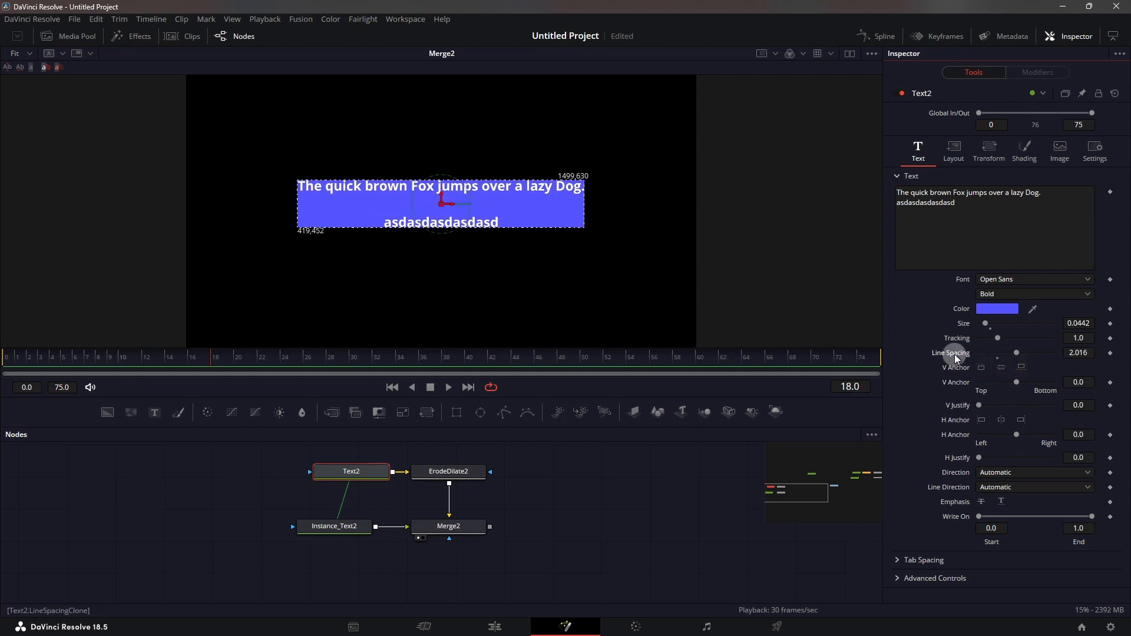
drag(1015, 353, 997, 353)
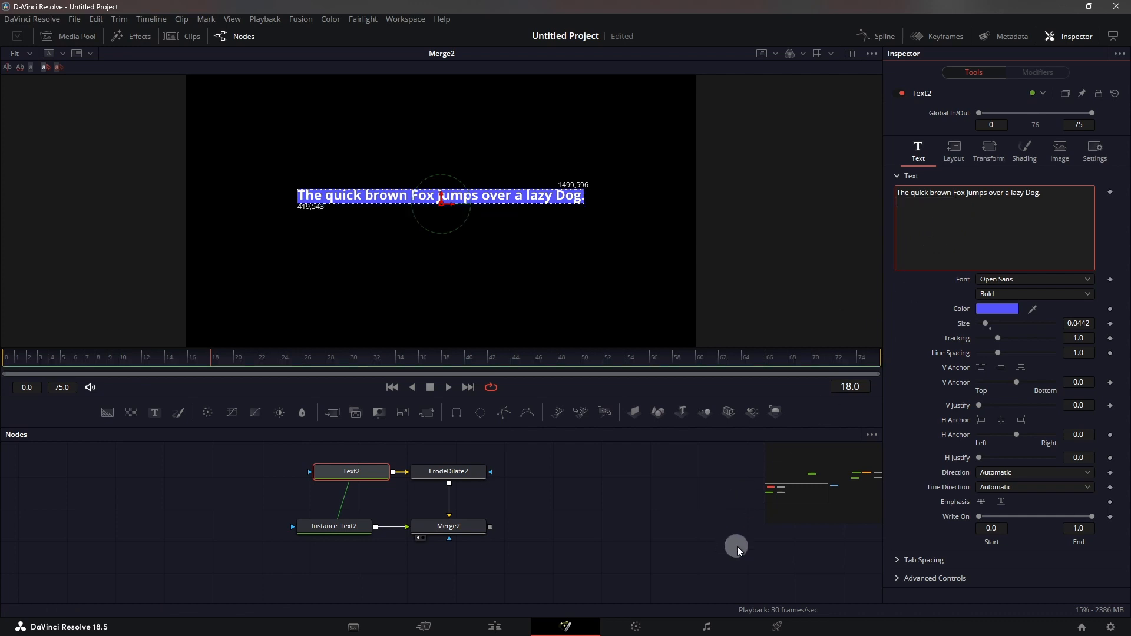
At frame 0, drag Write On End to preview the box resizing with partial text
click(392, 387)
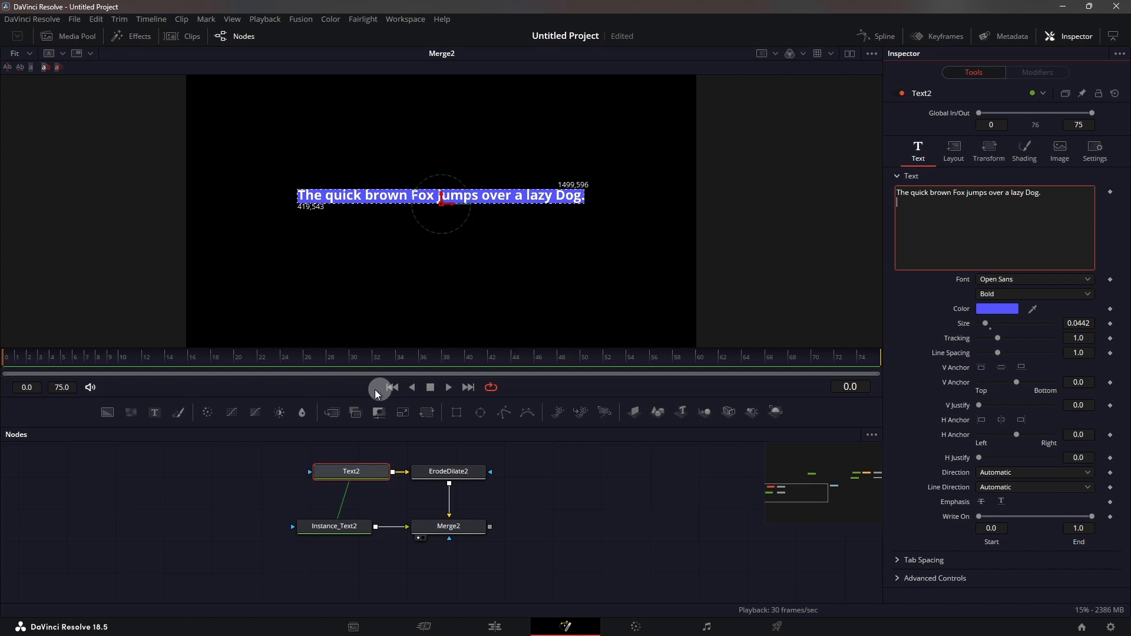
click(1089, 517)
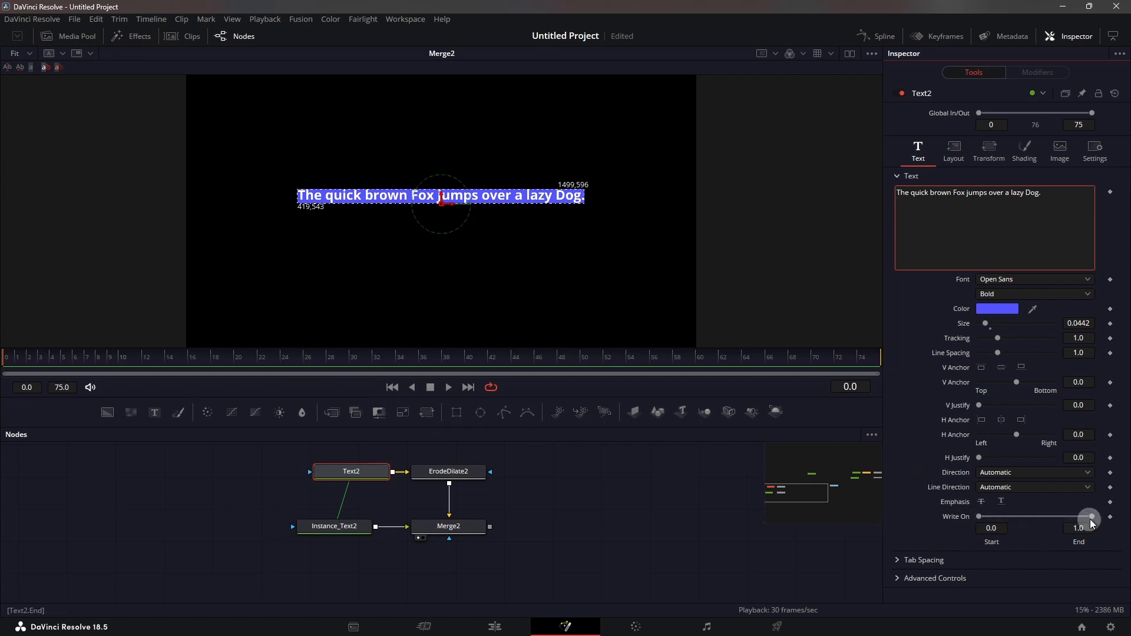
drag(1089, 516, 1024, 516)
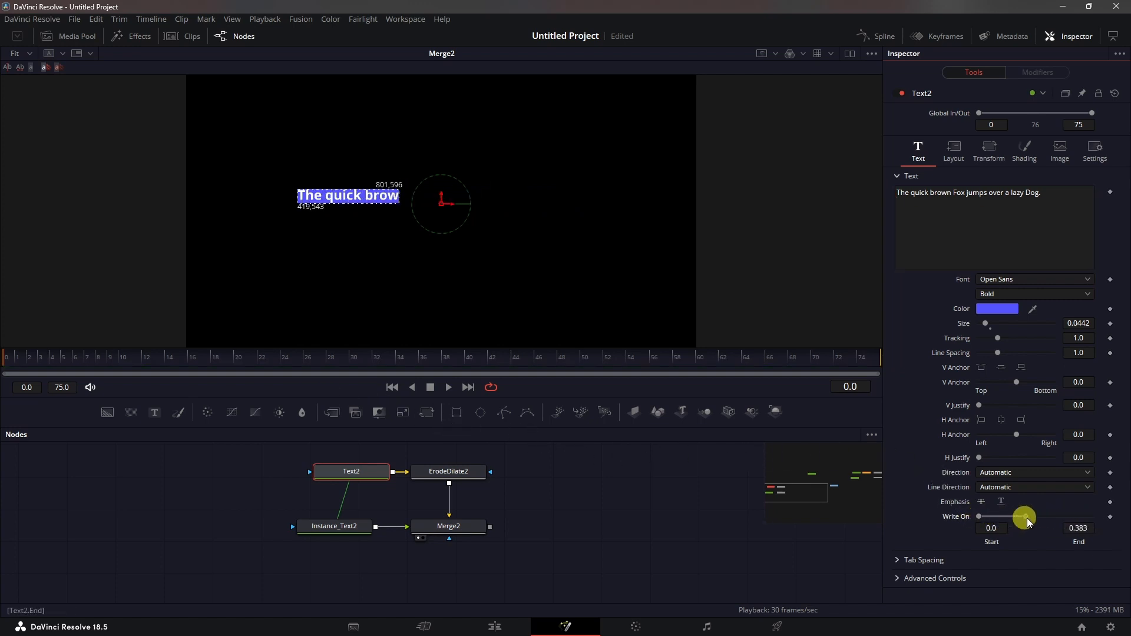
drag(1025, 516, 1030, 516)
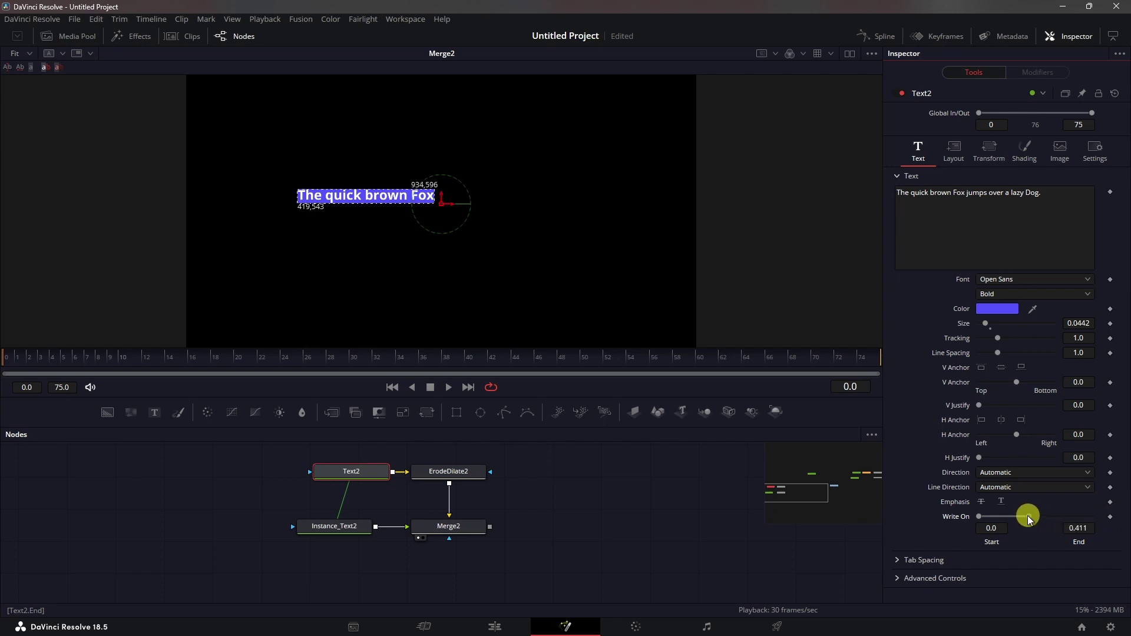
drag(1027, 516, 1090, 516)
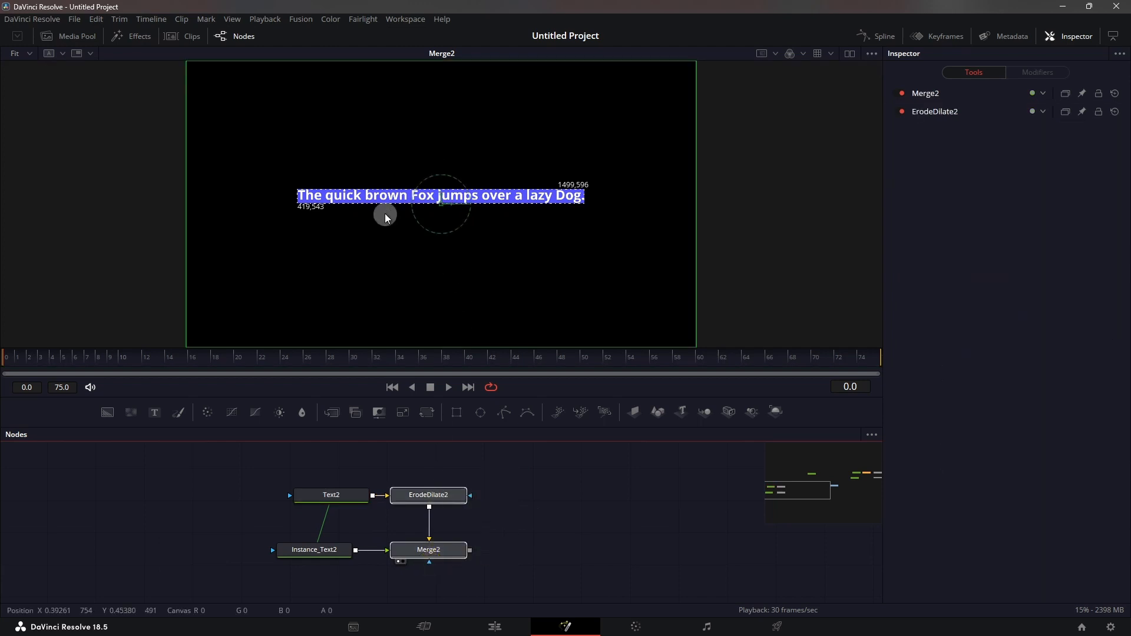
mouse_move(502, 520)
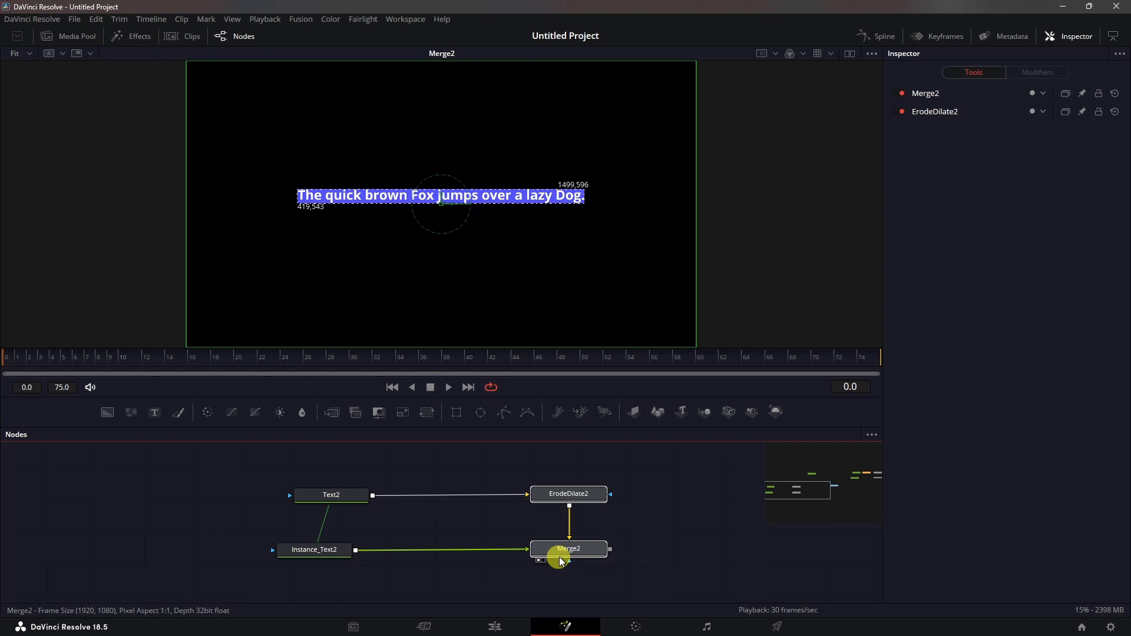
Insert a Blur node after Text2, ahead of ErodeDilate2
click(331, 494)
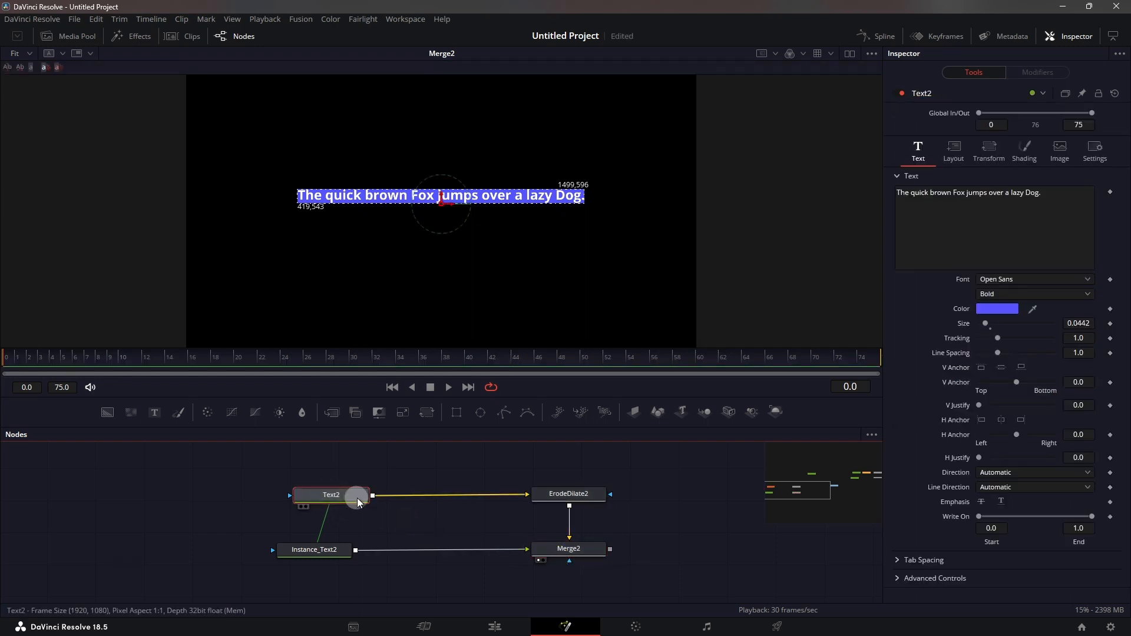
text(erode)
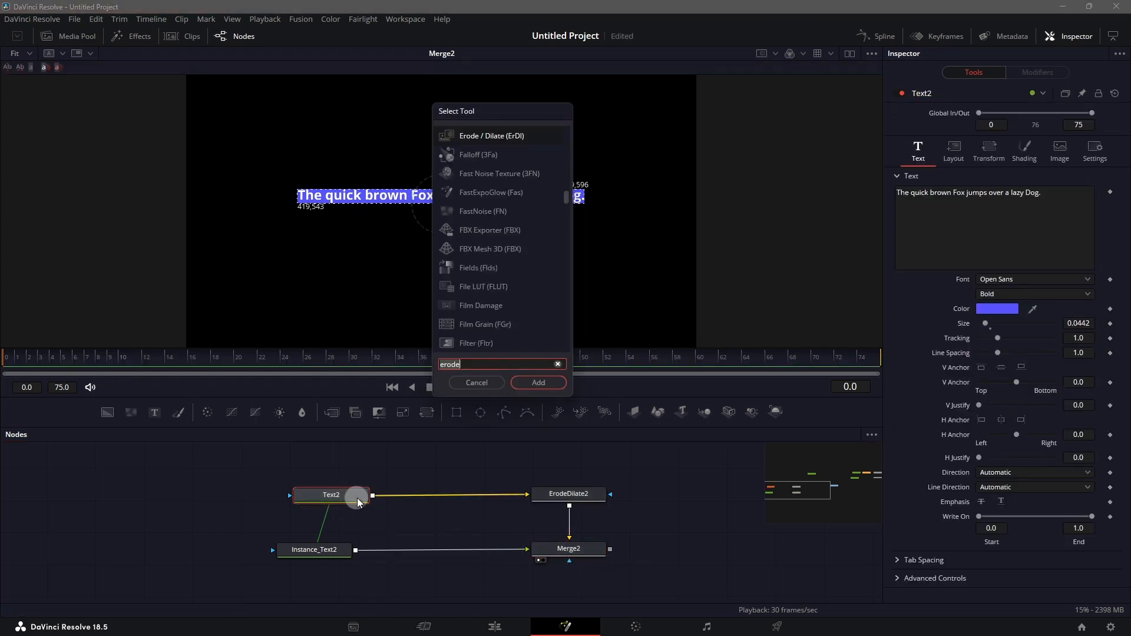
text(blu)
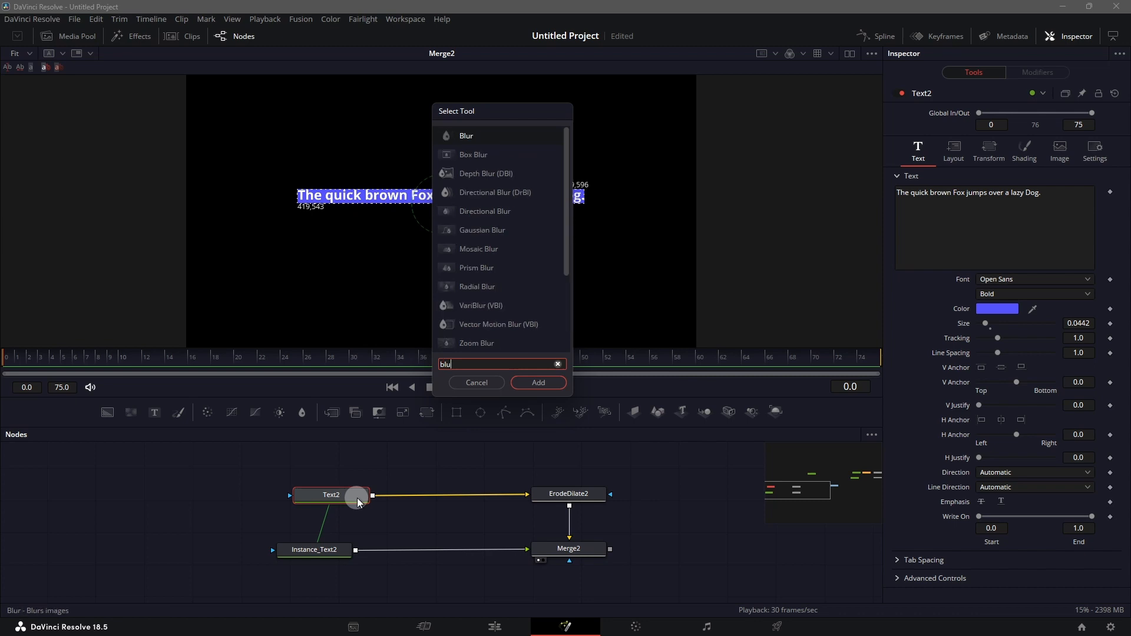
click(538, 382)
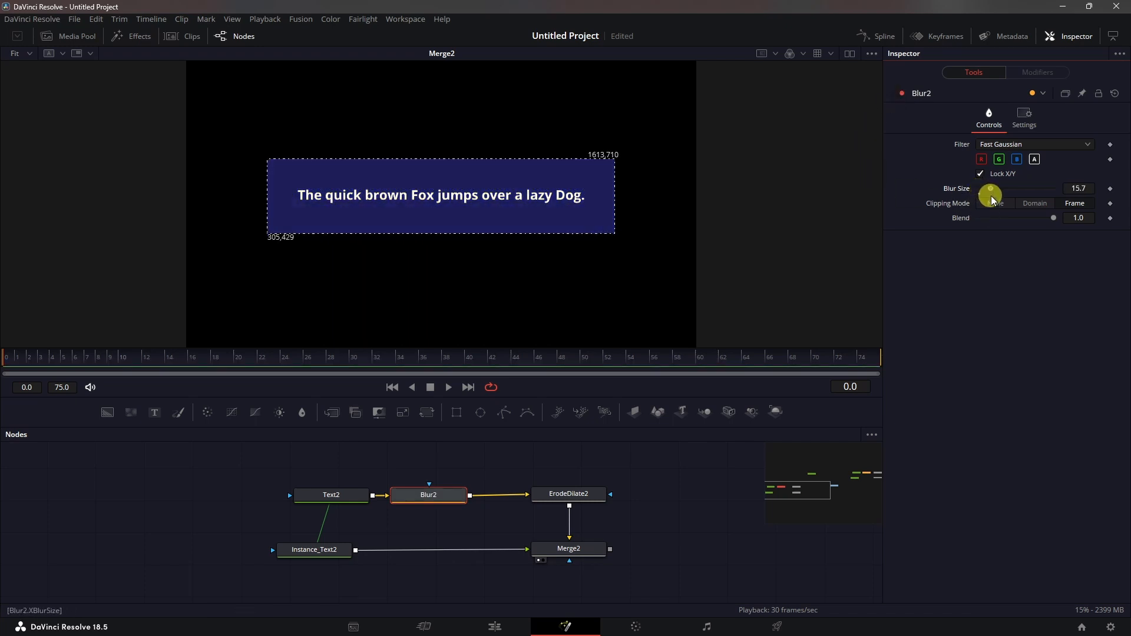
Adjust Blur Size and Blend until the box has snug, rounded padding around the sentence
drag(990, 196, 999, 196)
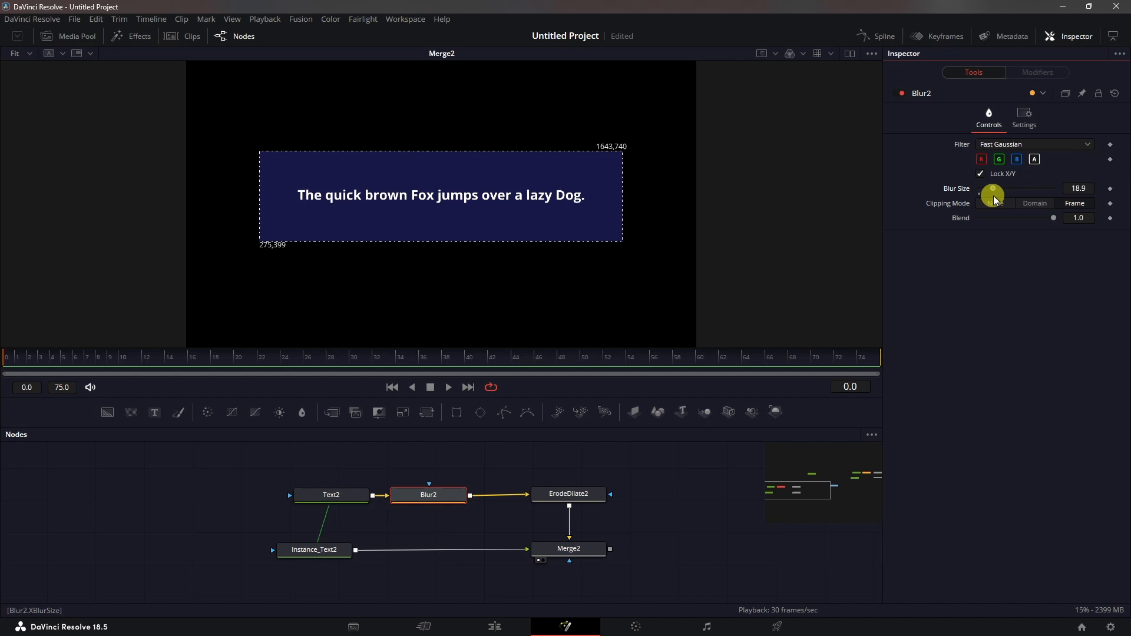
drag(994, 196, 984, 196)
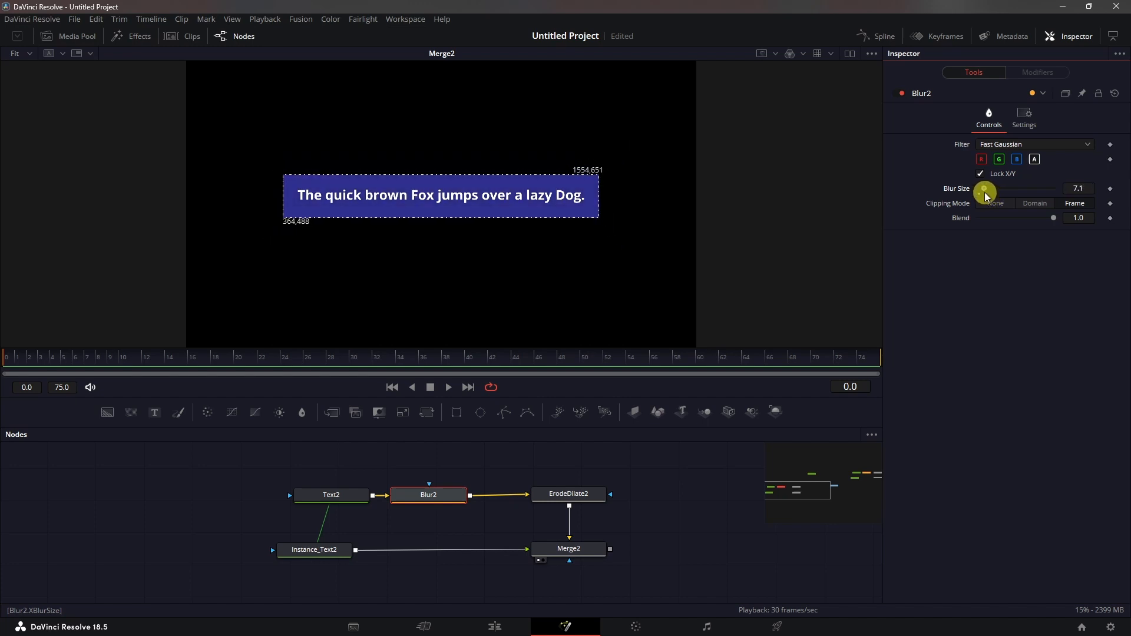
drag(984, 188, 979, 188)
text(12.6)
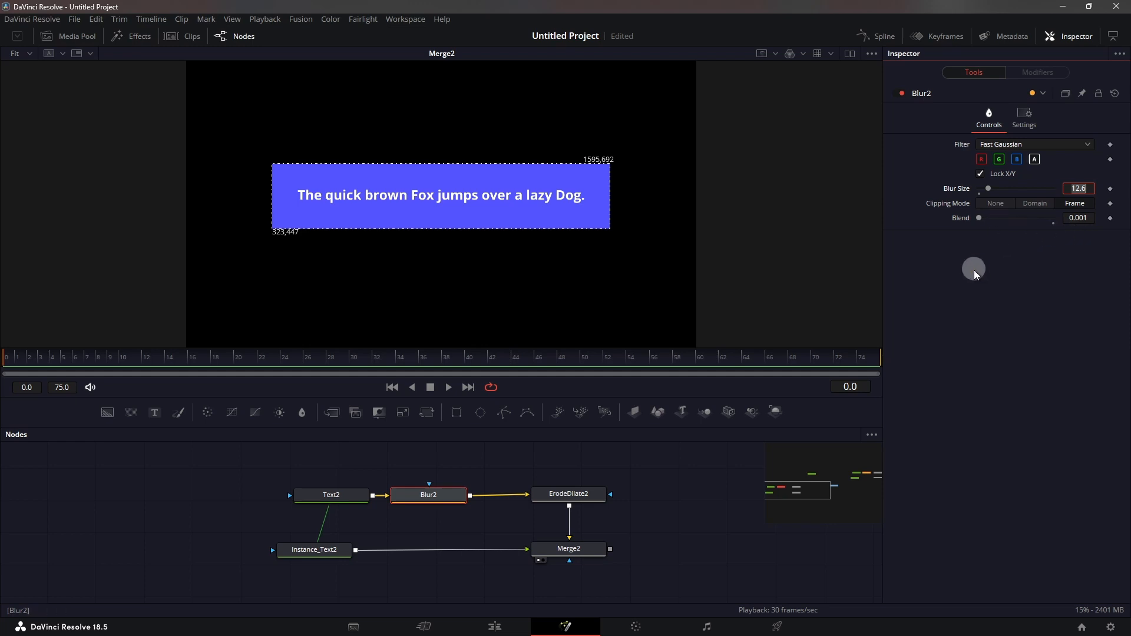
drag(988, 189, 1008, 189)
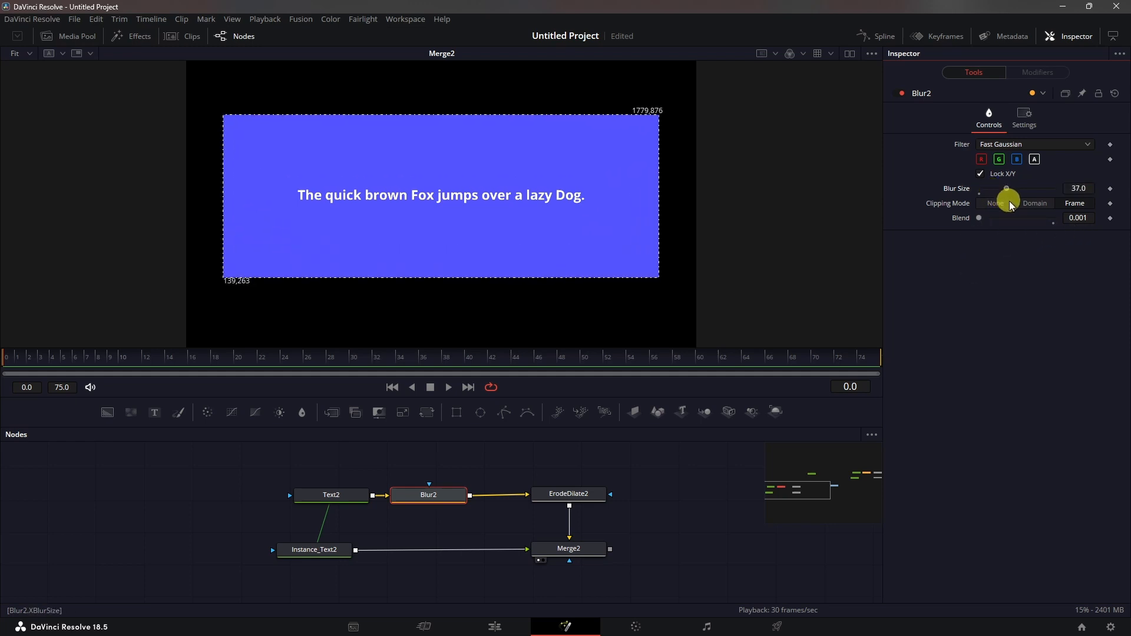
drag(1006, 189, 984, 189)
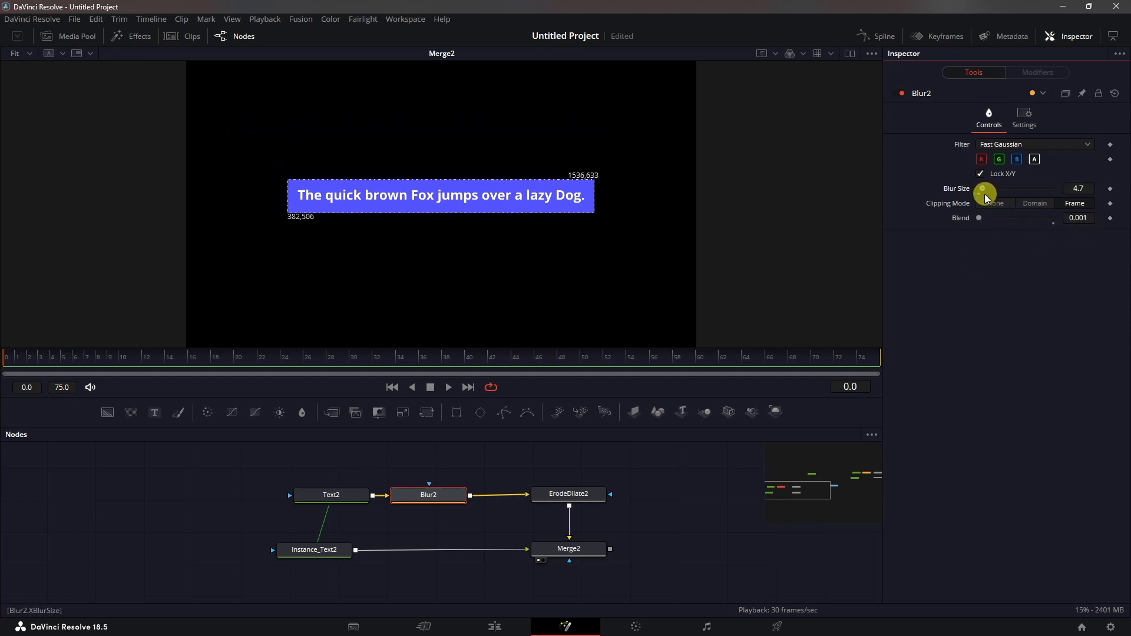